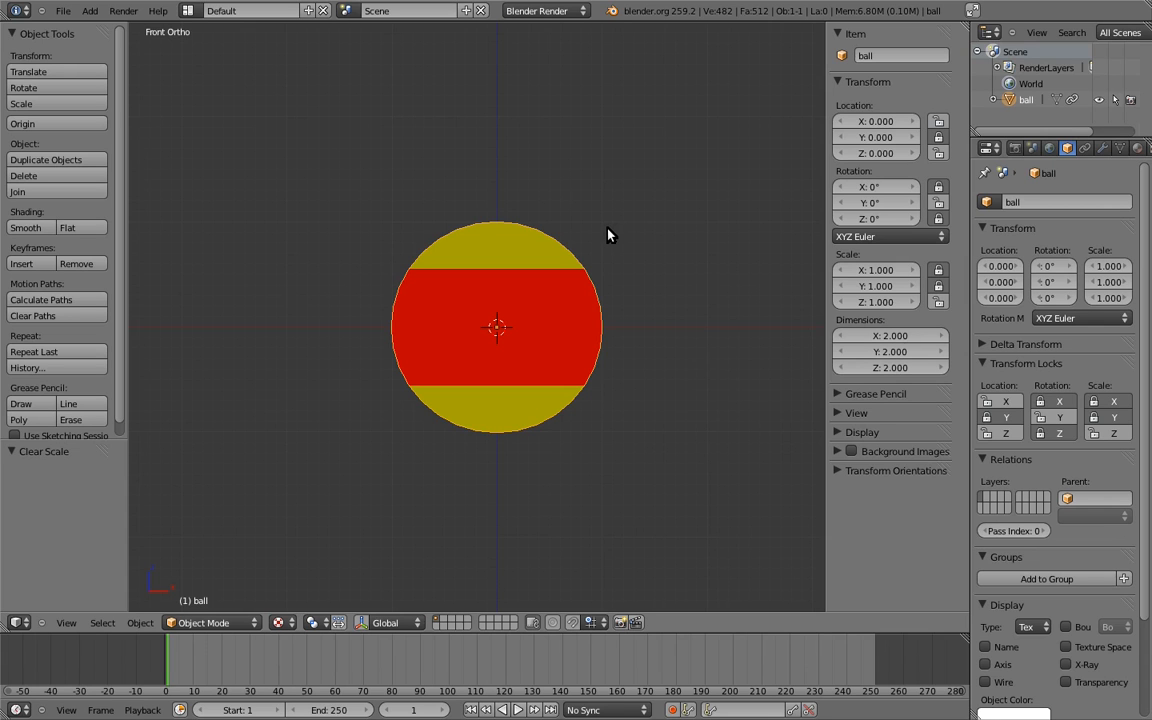
mouse_move(612, 232)
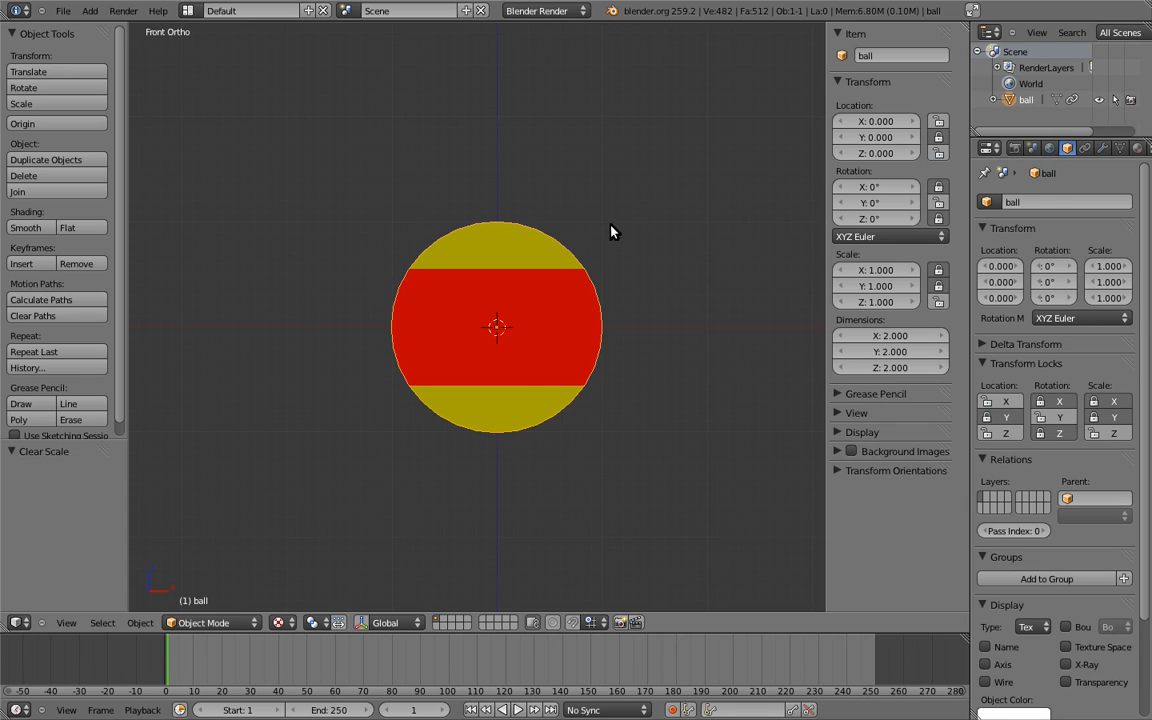
Add a Cube mesh at the ball's centre from the Add menu
click(558, 228)
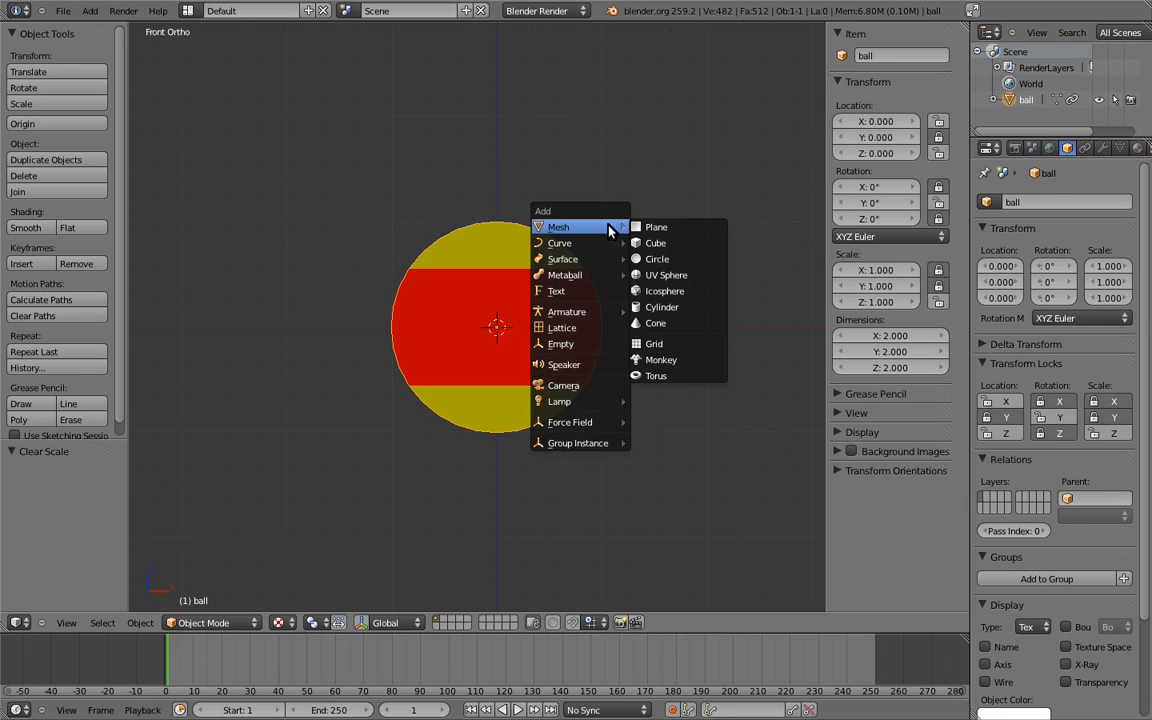
click(656, 244)
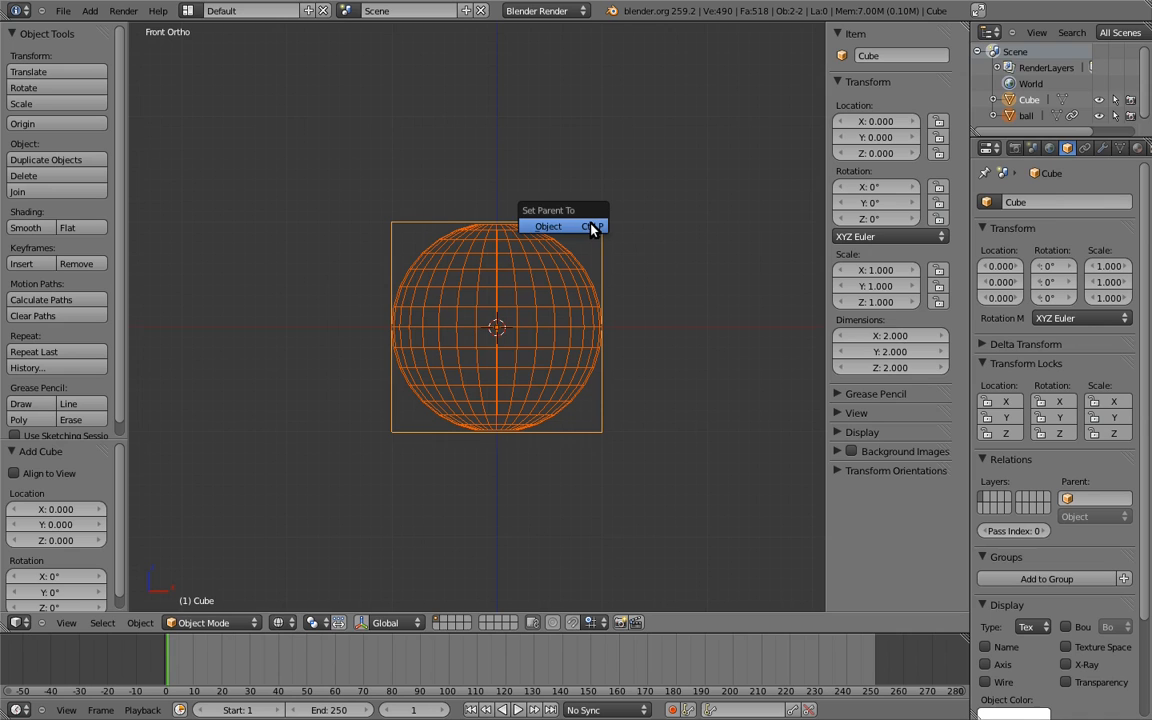
Parent the ball to the Cube and move the Cube up-left to check the ball follows
click(548, 226)
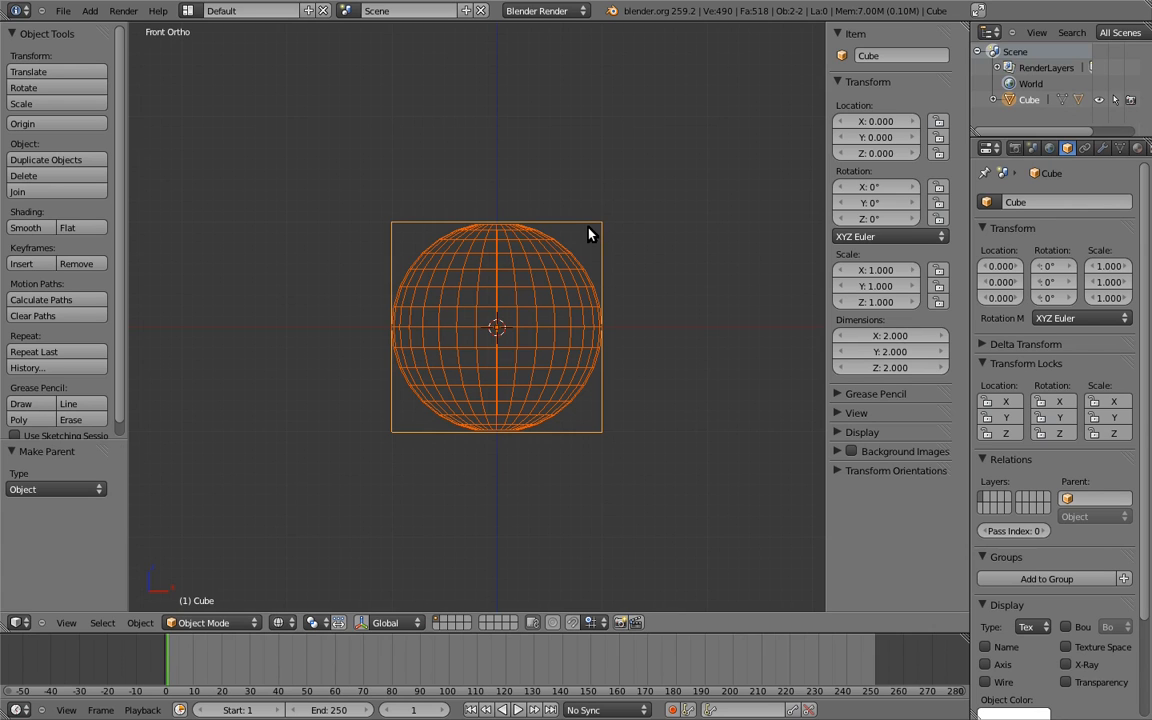
click(512, 292)
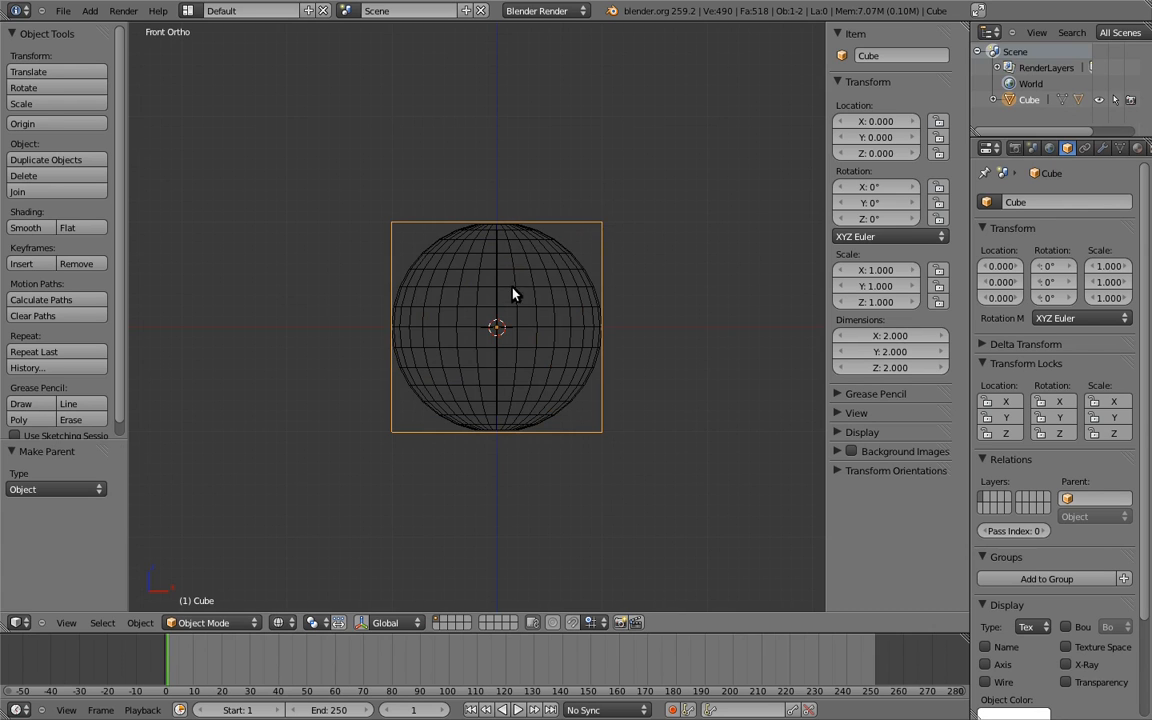
drag(496, 328, 334, 240)
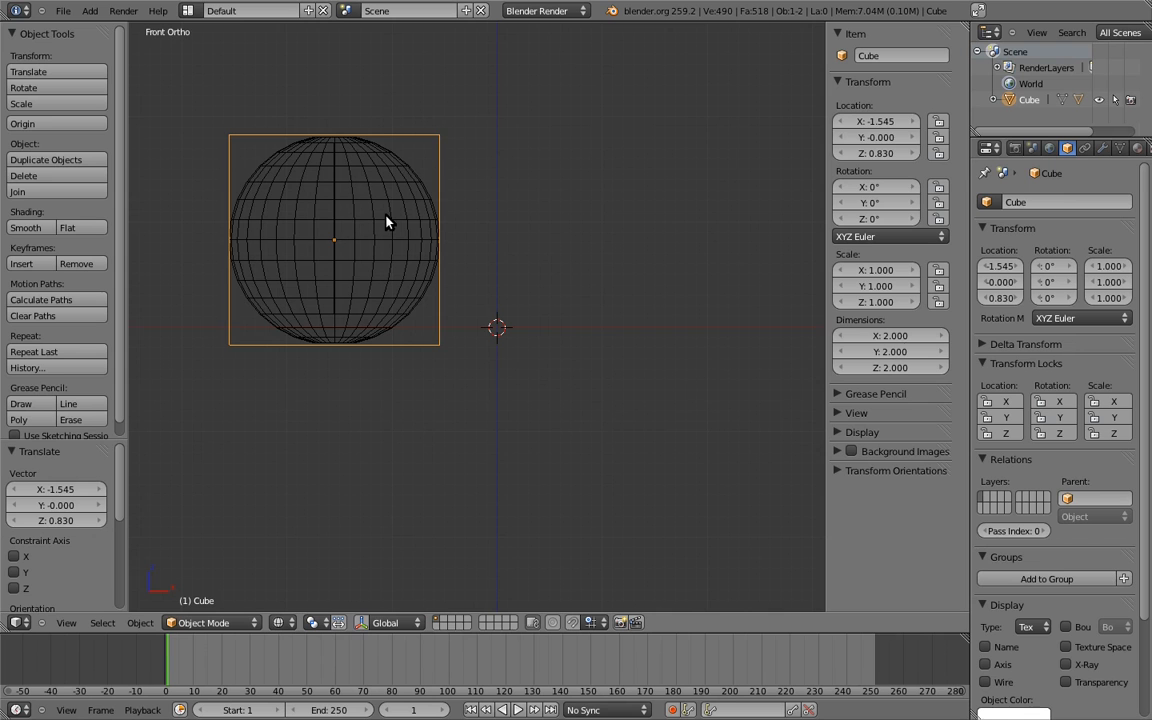
mouse_move(384, 216)
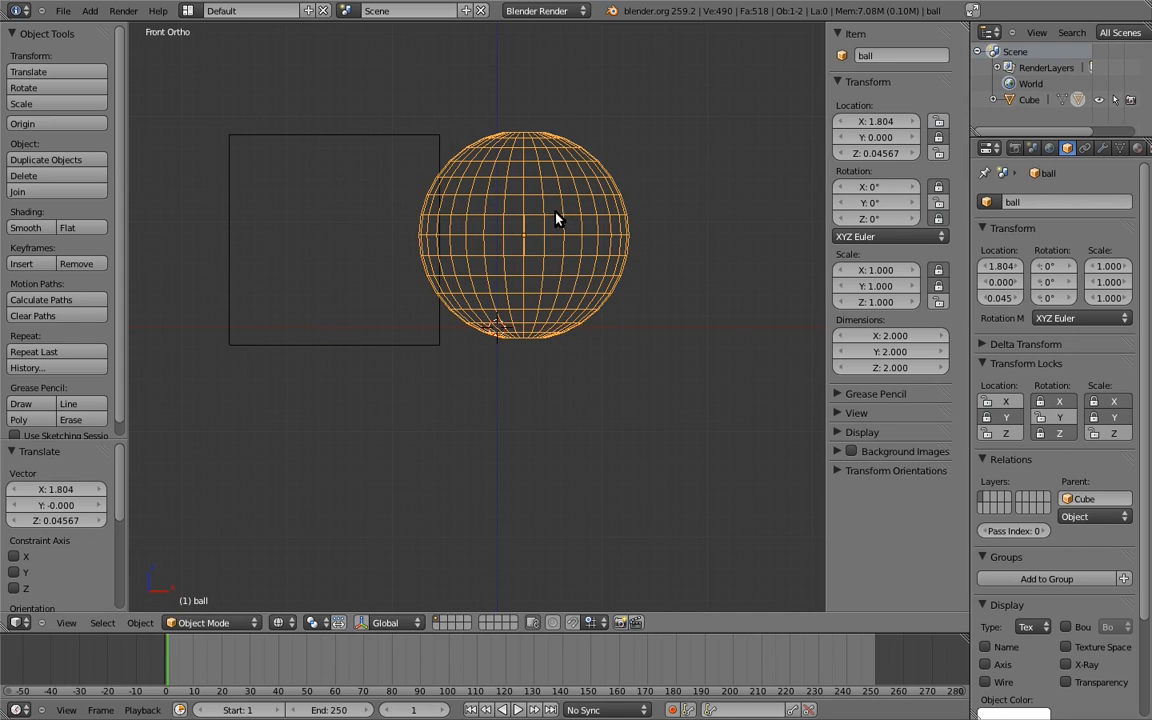
mouse_move(546, 216)
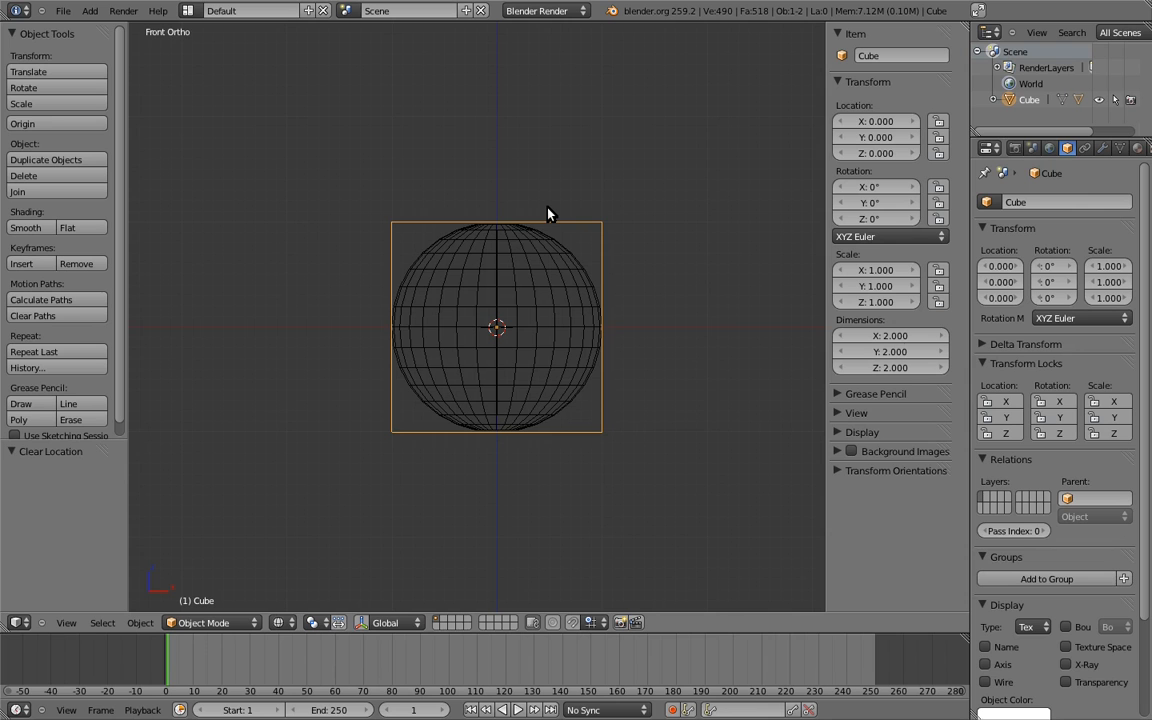
mouse_move(552, 210)
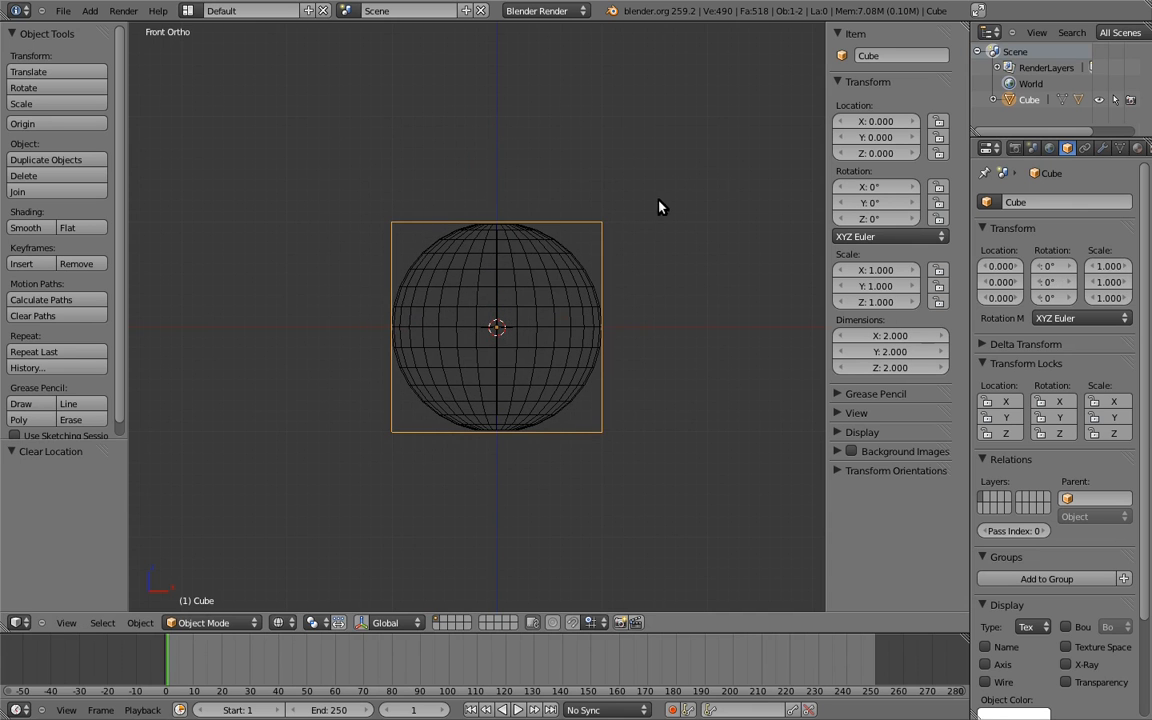
mouse_move(646, 216)
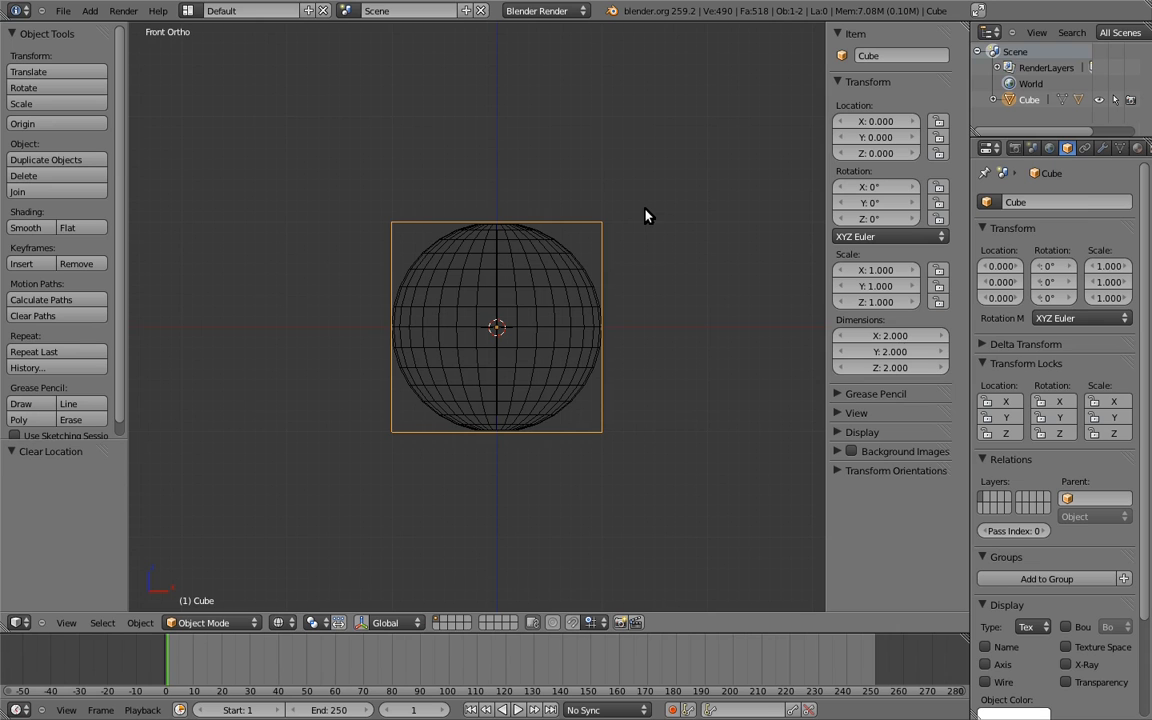
mouse_move(644, 204)
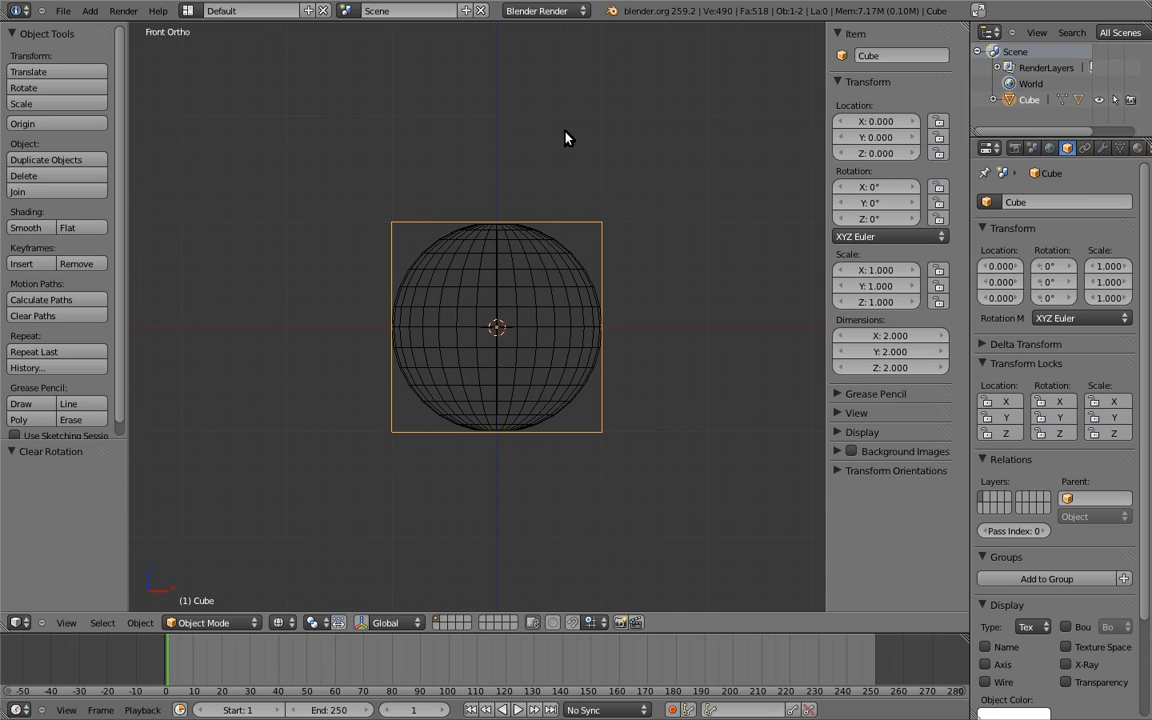
mouse_move(570, 140)
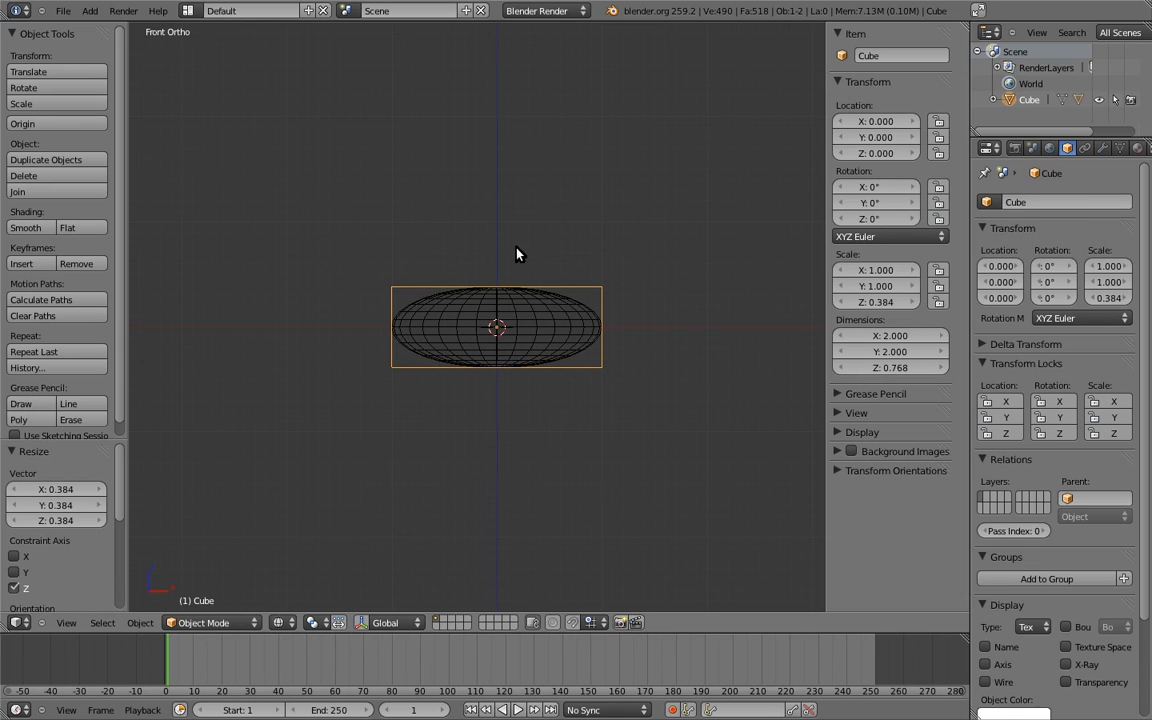
Name the object 'ball' while testing the Cube's Z squash at 0.384
text(ball)
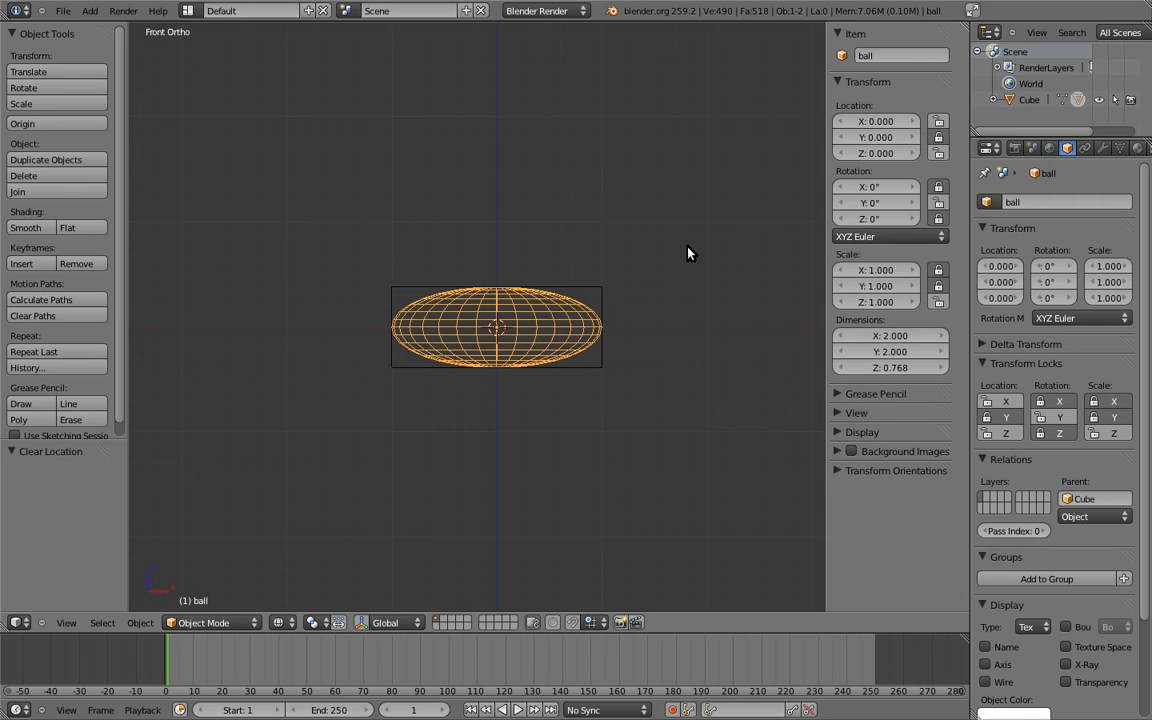
mouse_move(684, 254)
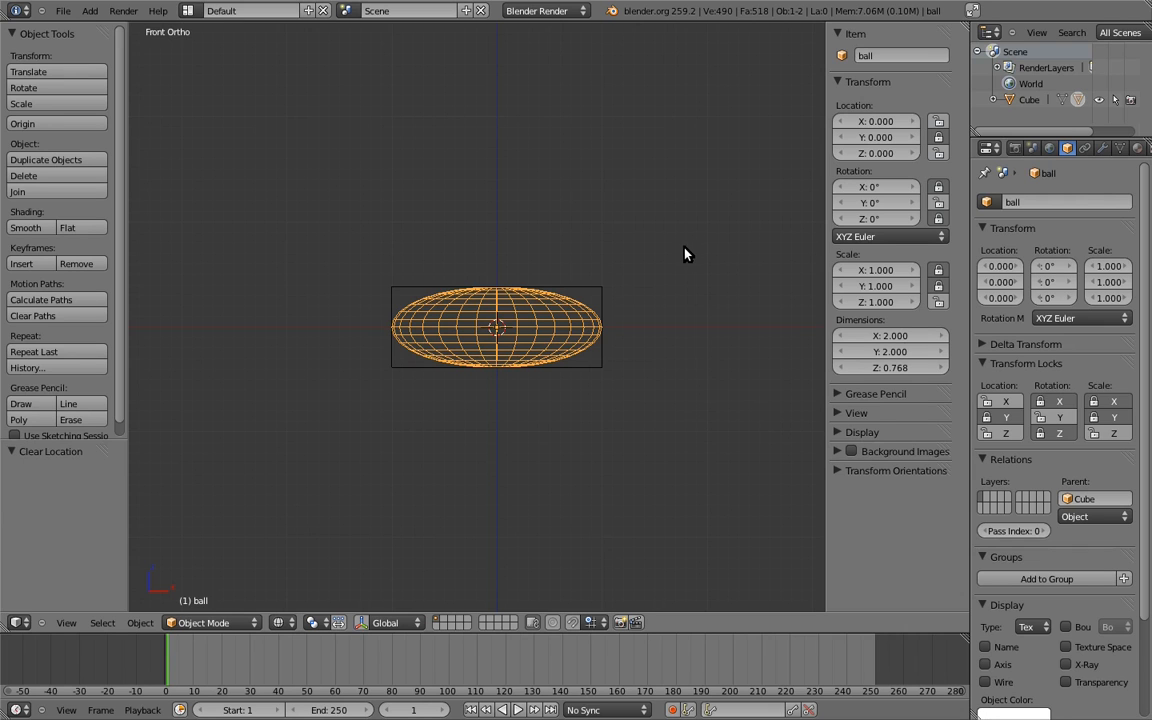
mouse_move(640, 220)
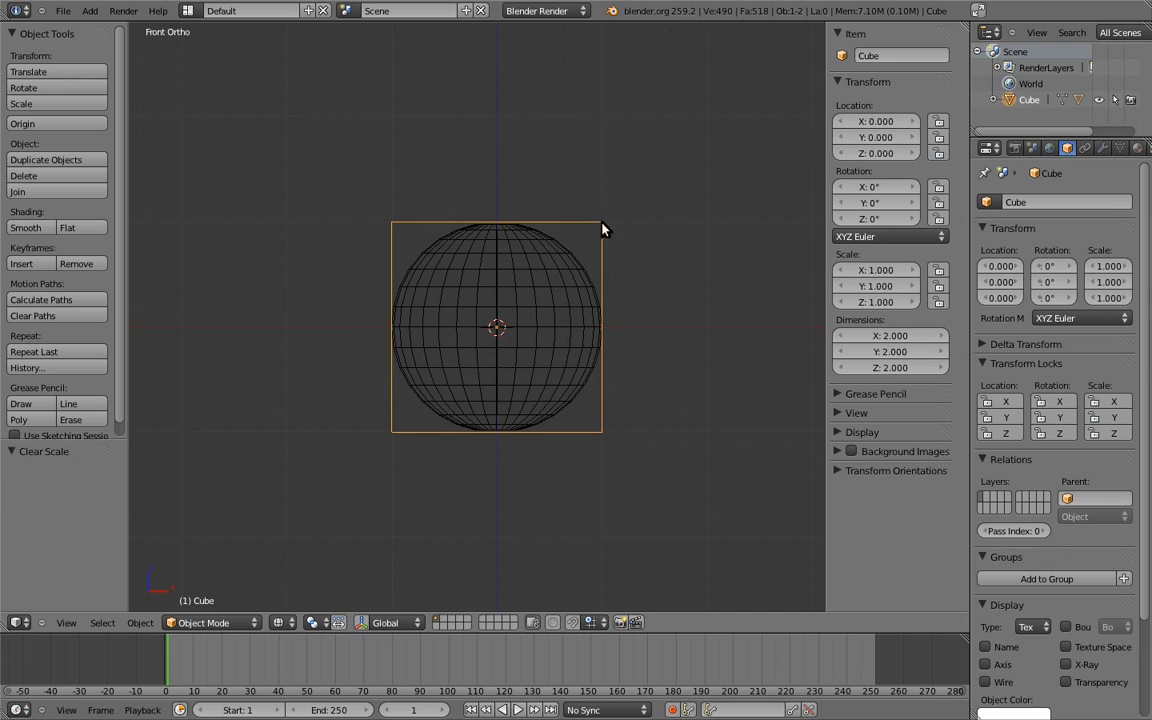
mouse_move(672, 188)
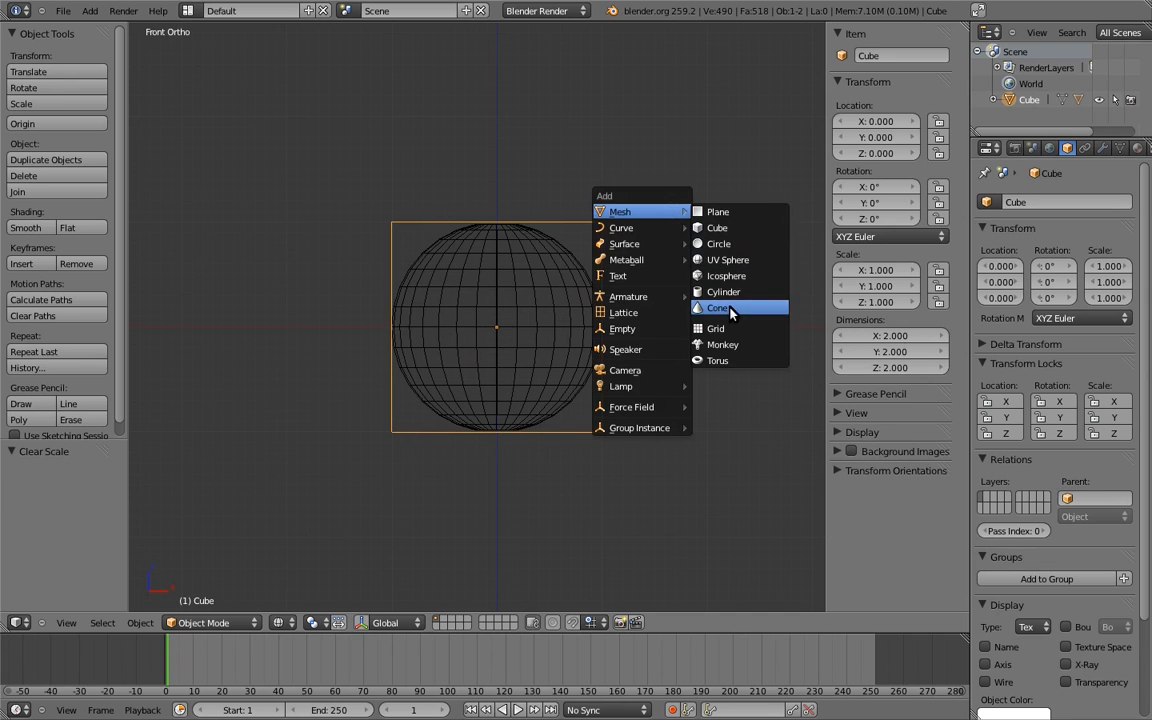
Add a test Cone mesh and drag it to check the parenting behaviour
click(718, 308)
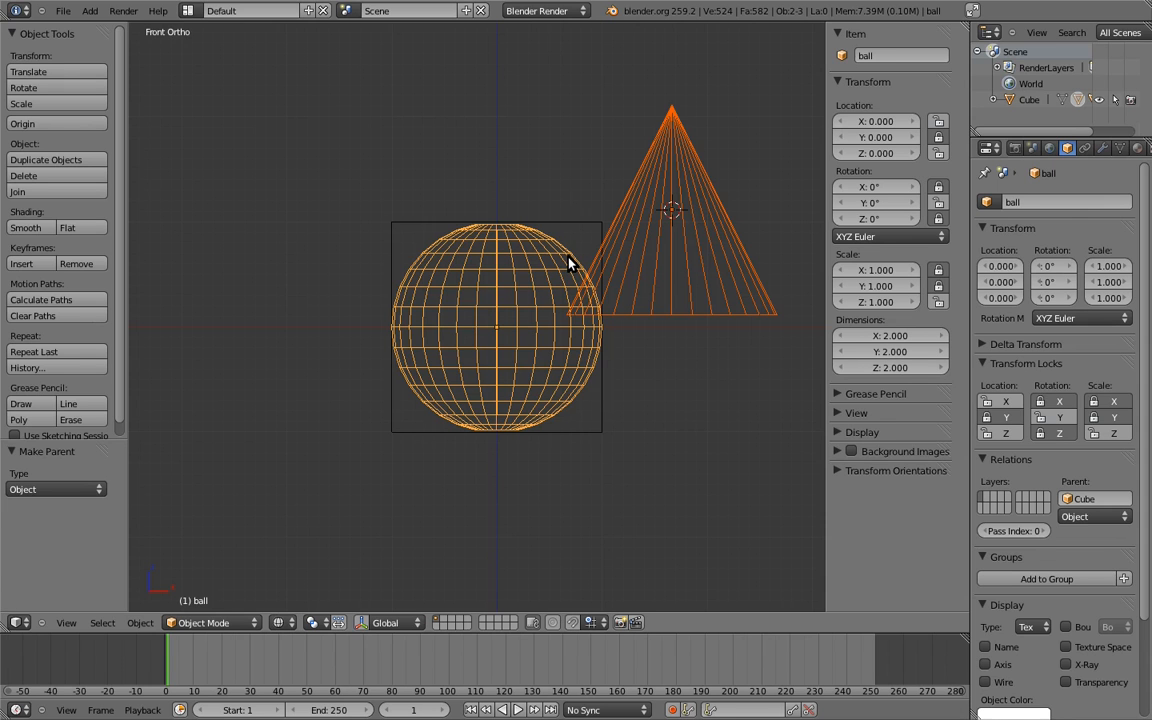
drag(496, 324, 562, 304)
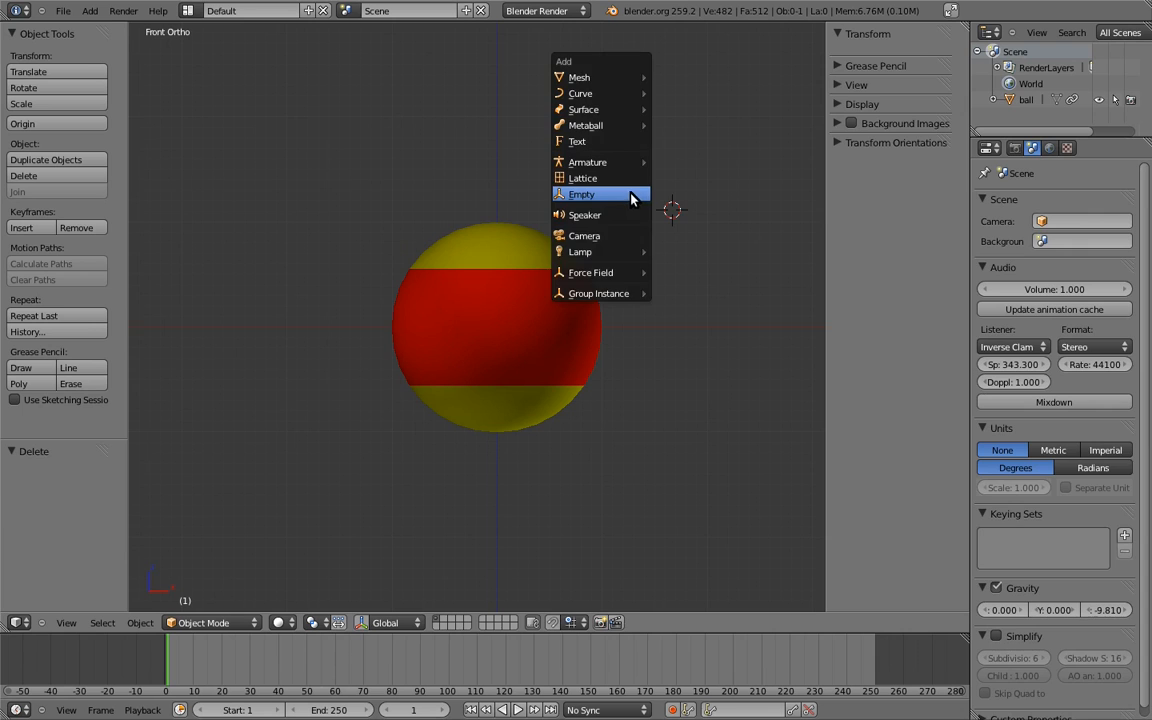
Add a plain-axes Empty beside the ball and show its Object Data settings
click(580, 194)
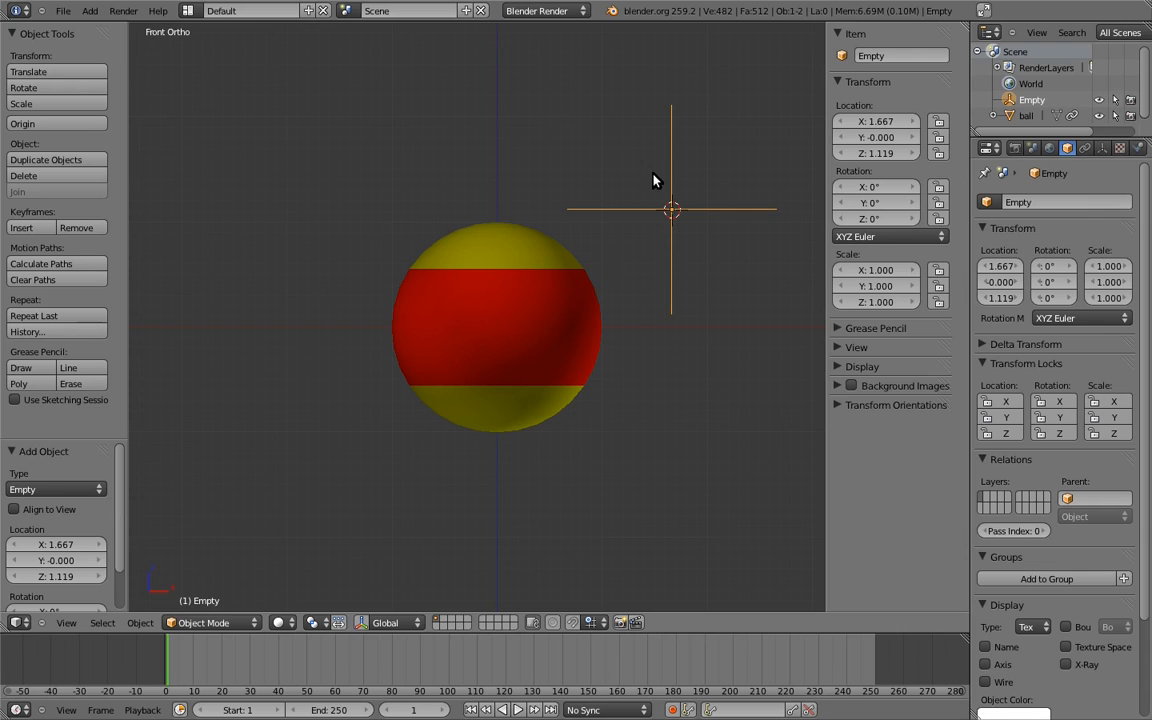
mouse_move(630, 198)
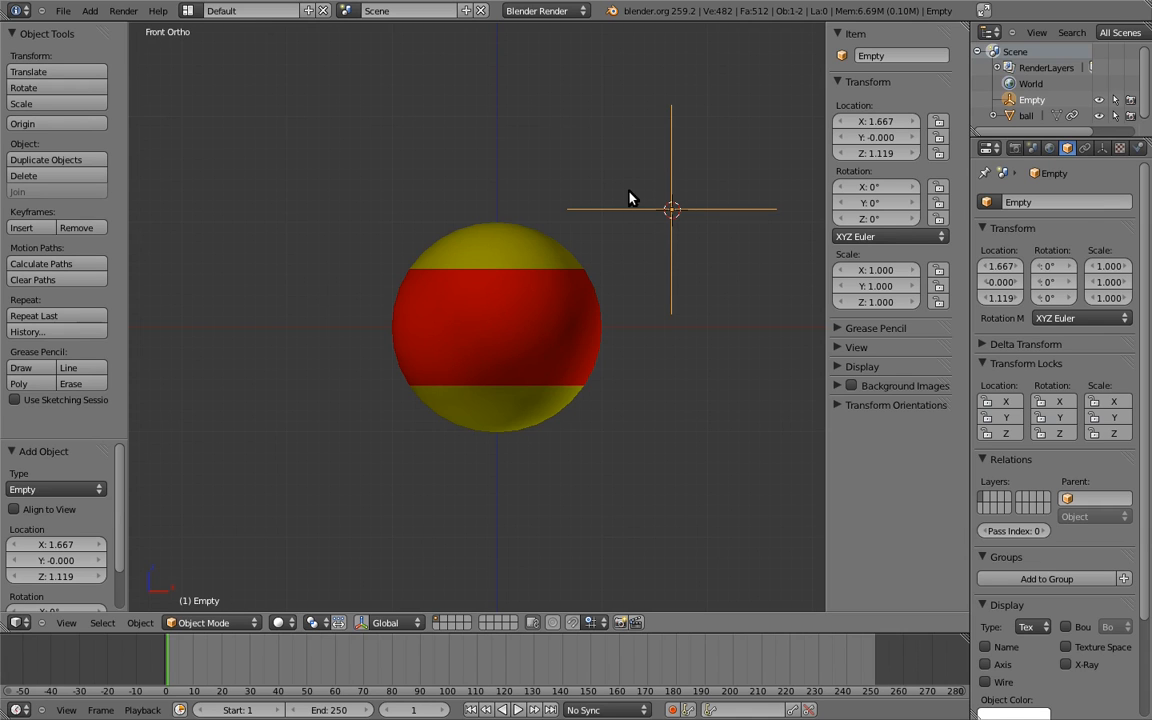
mouse_move(630, 188)
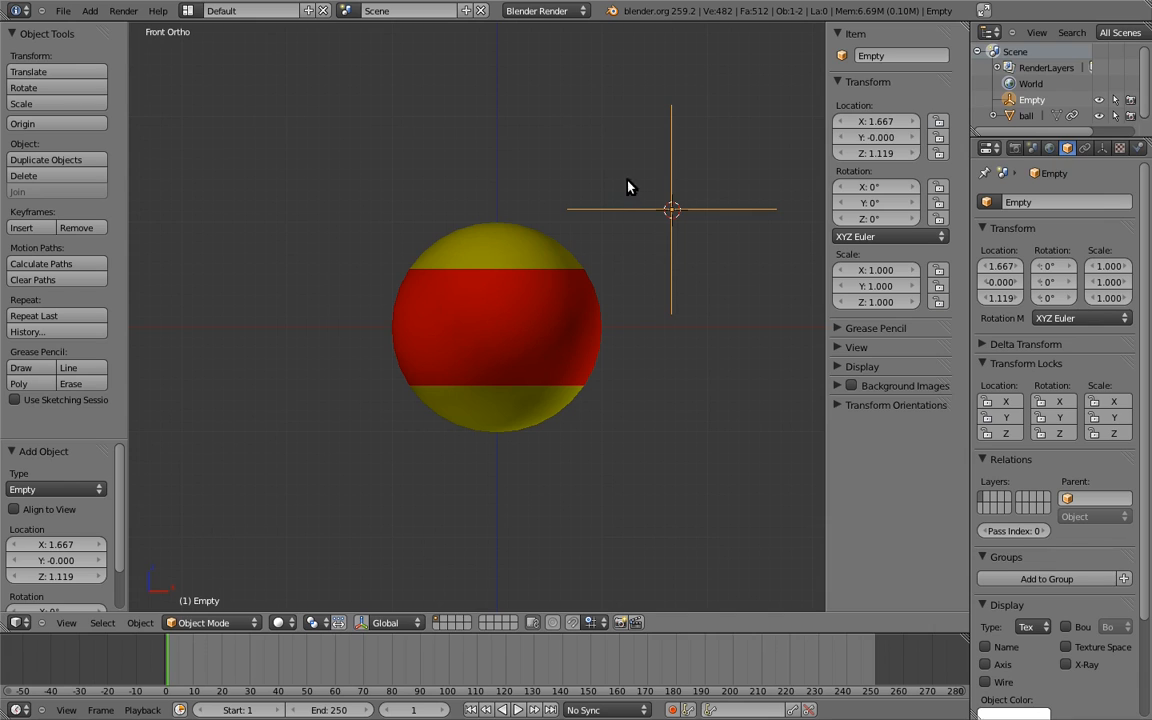
click(1100, 148)
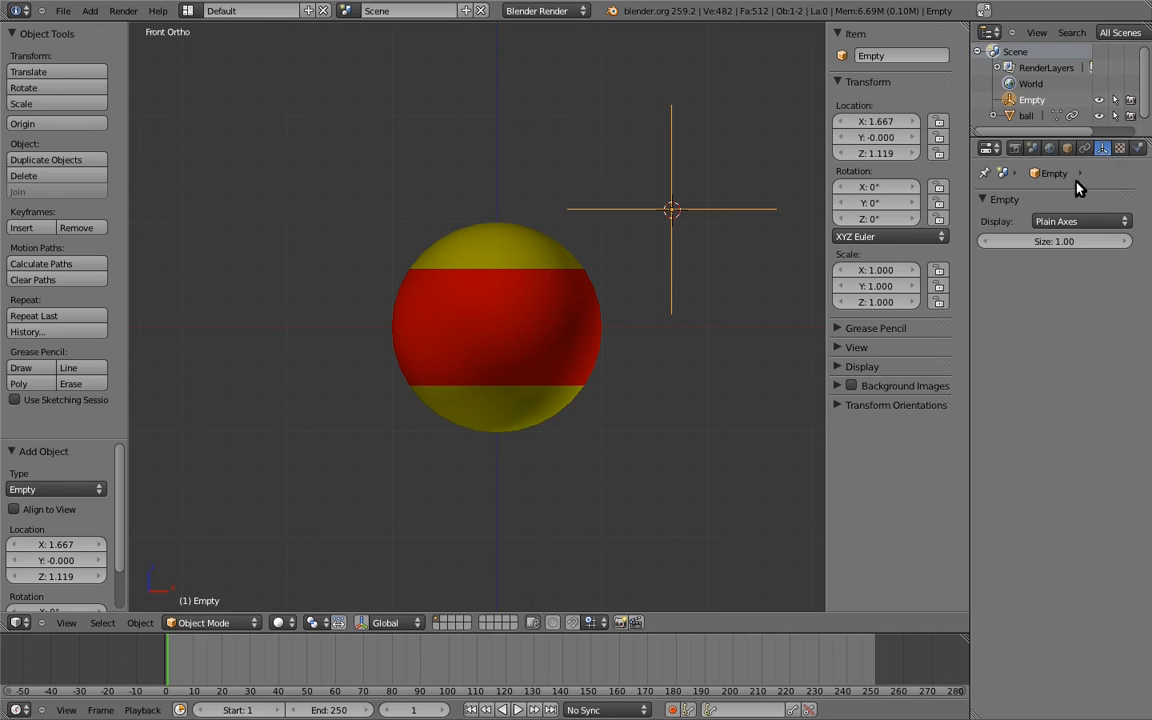
Set the Empty's display type to Cube
click(1080, 220)
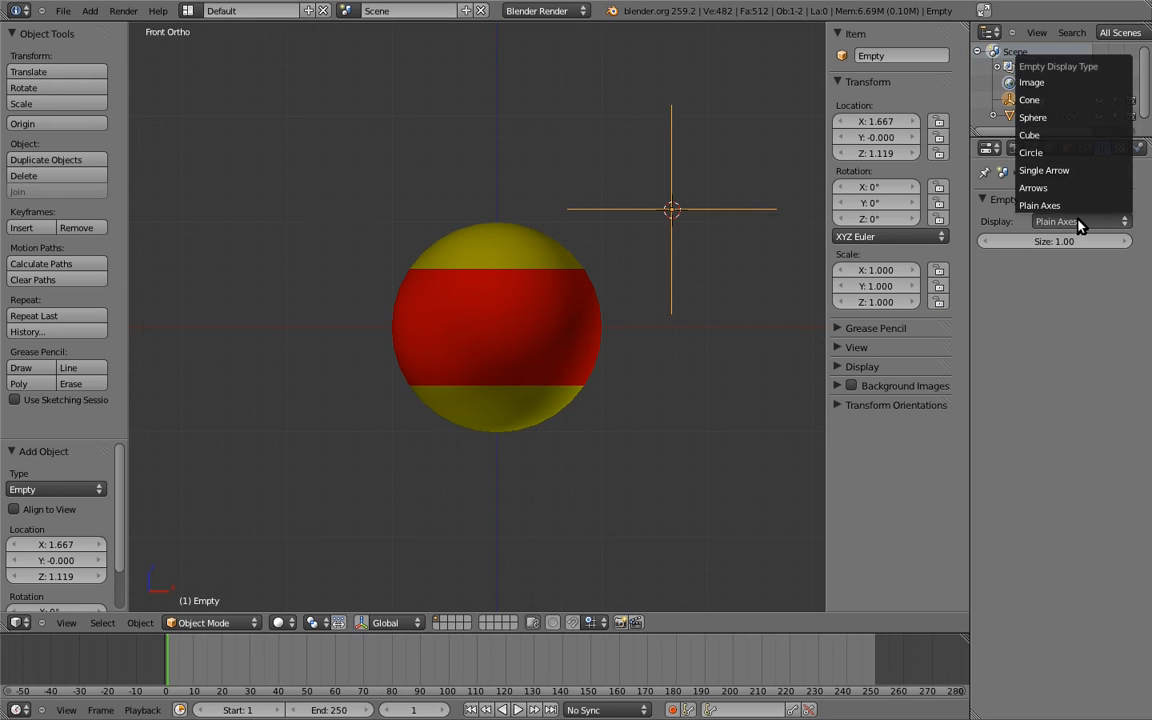
click(1028, 136)
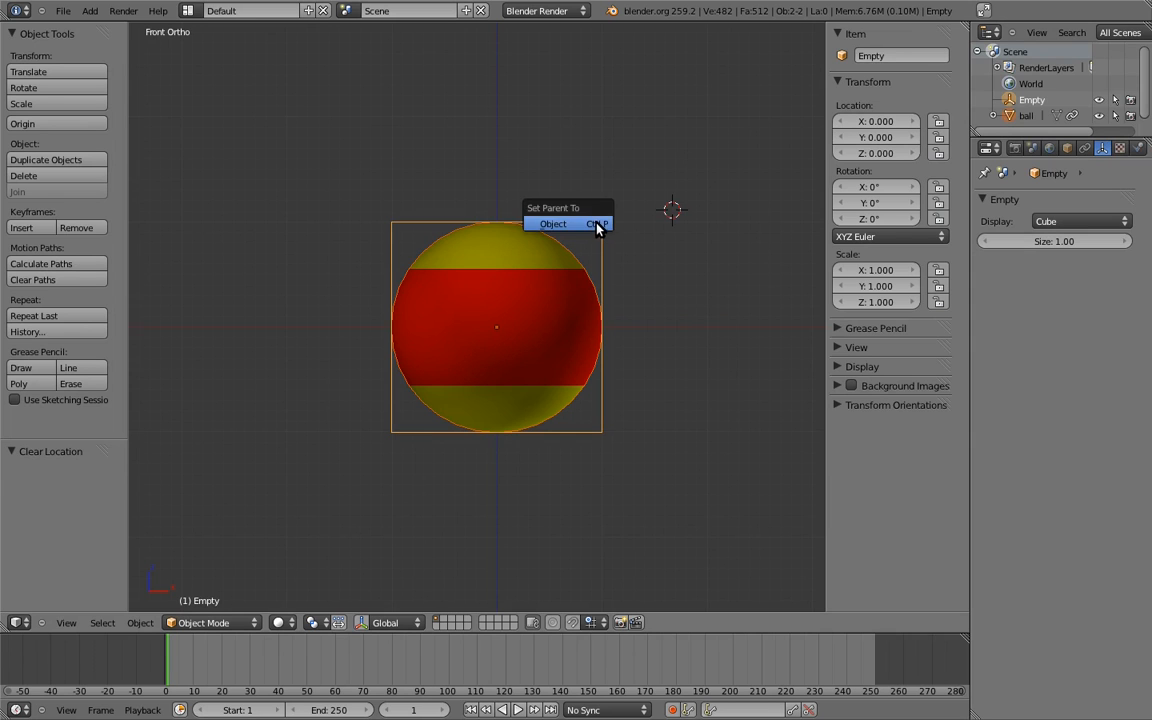
Parent the ball to the cube-shaped Empty via Set Parent To Object
click(552, 224)
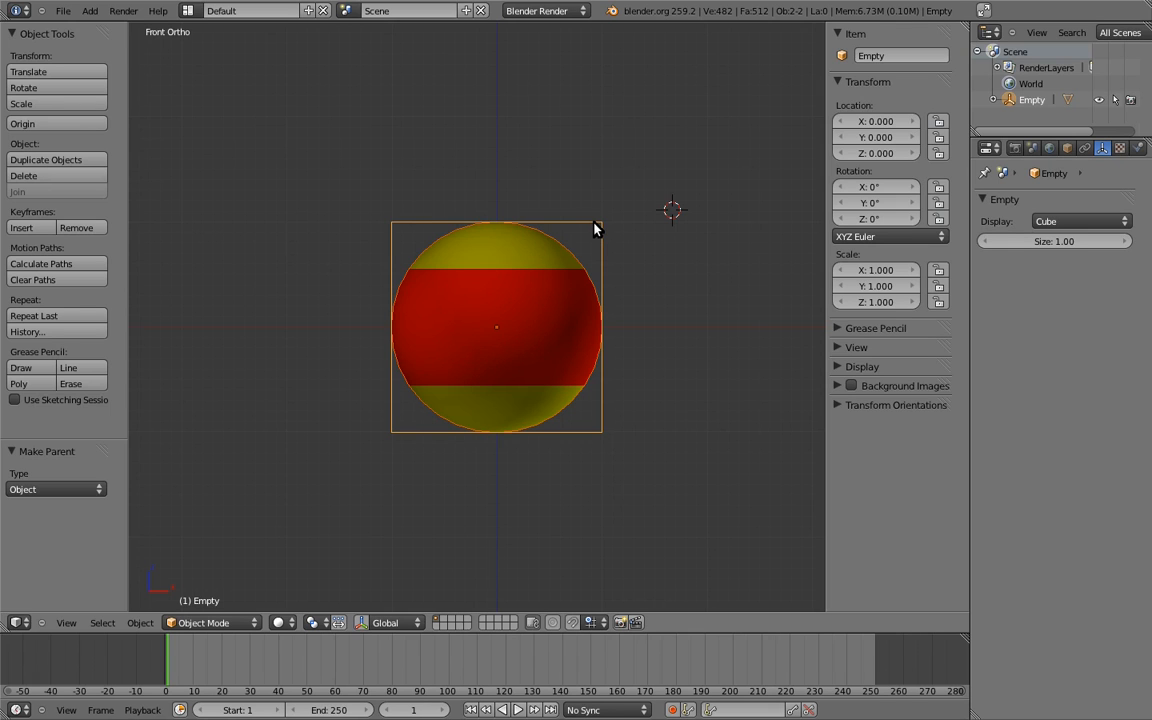
mouse_move(844, 108)
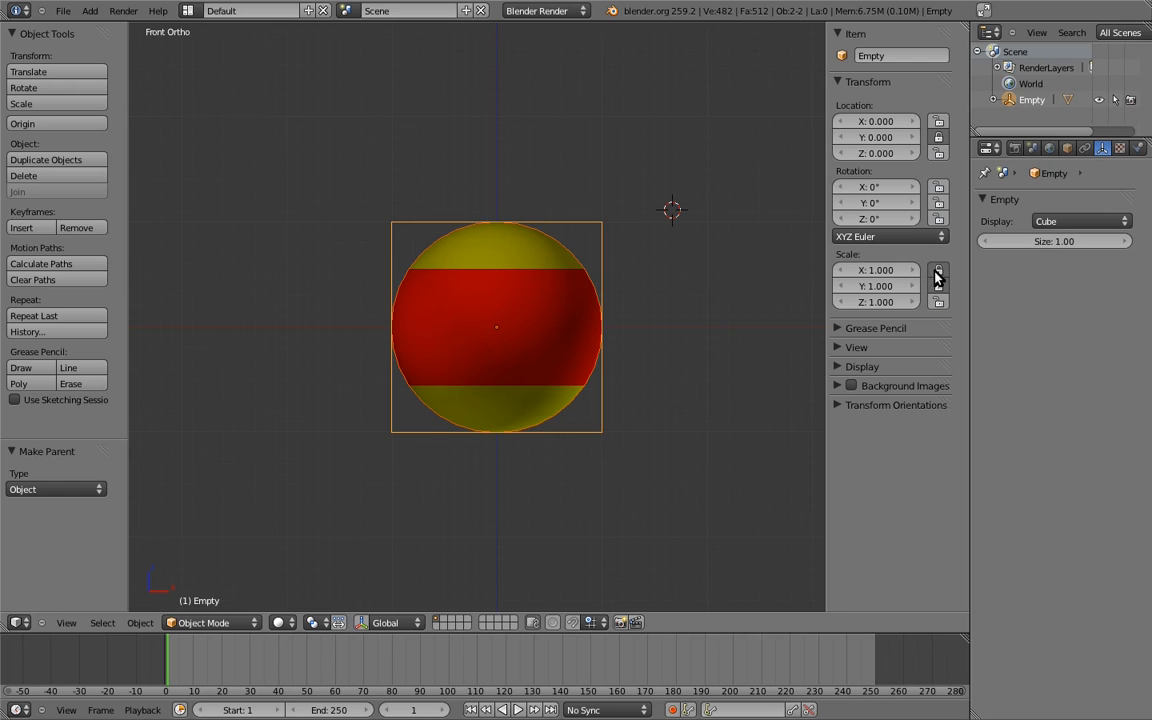
Try a Maintain Volume constraint on the ball, rotate to test, then delete the constraint
click(1084, 148)
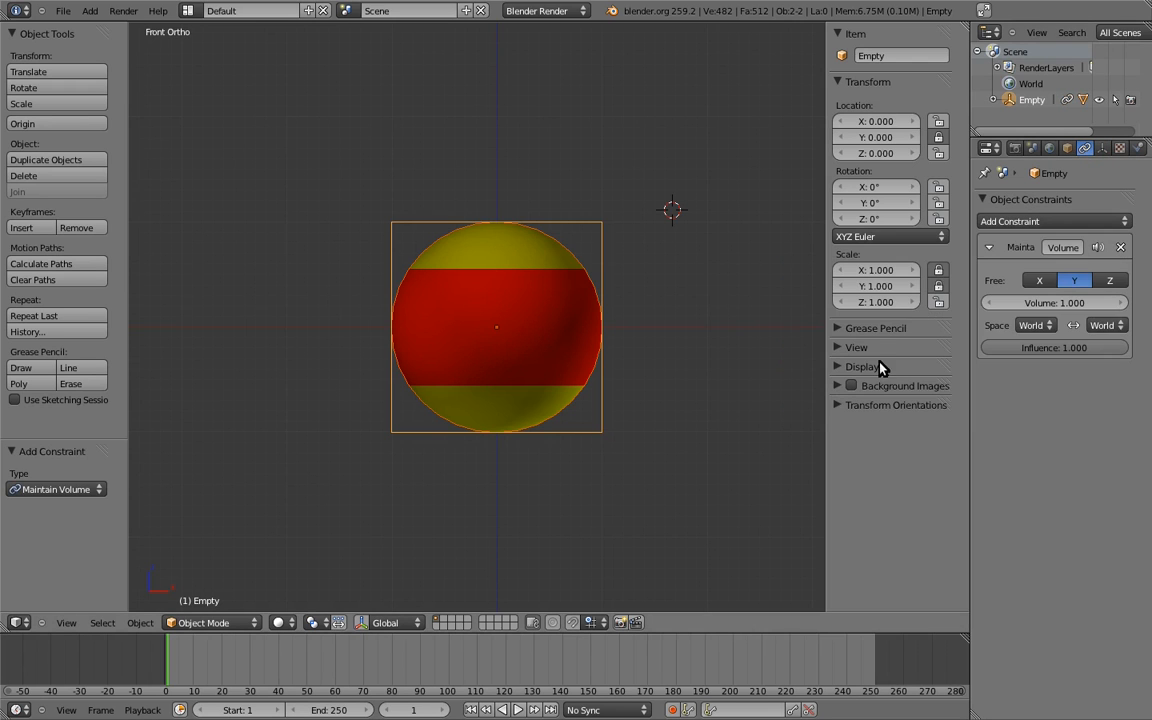
click(1110, 280)
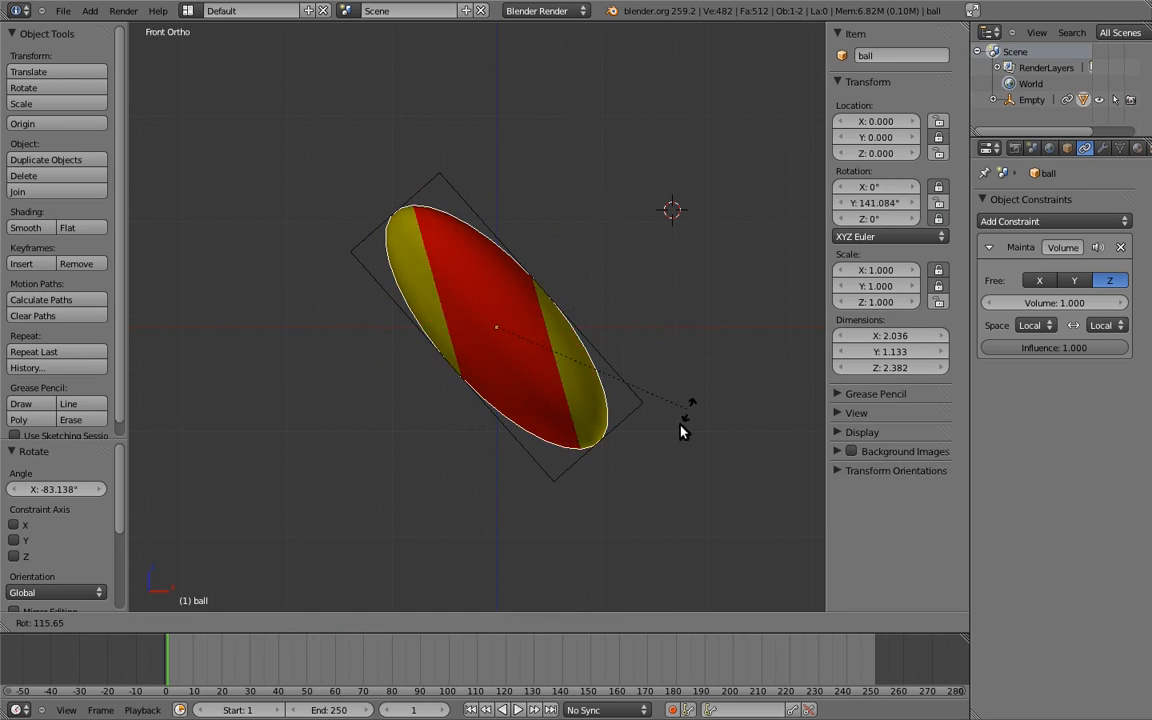
drag(684, 420, 276, 184)
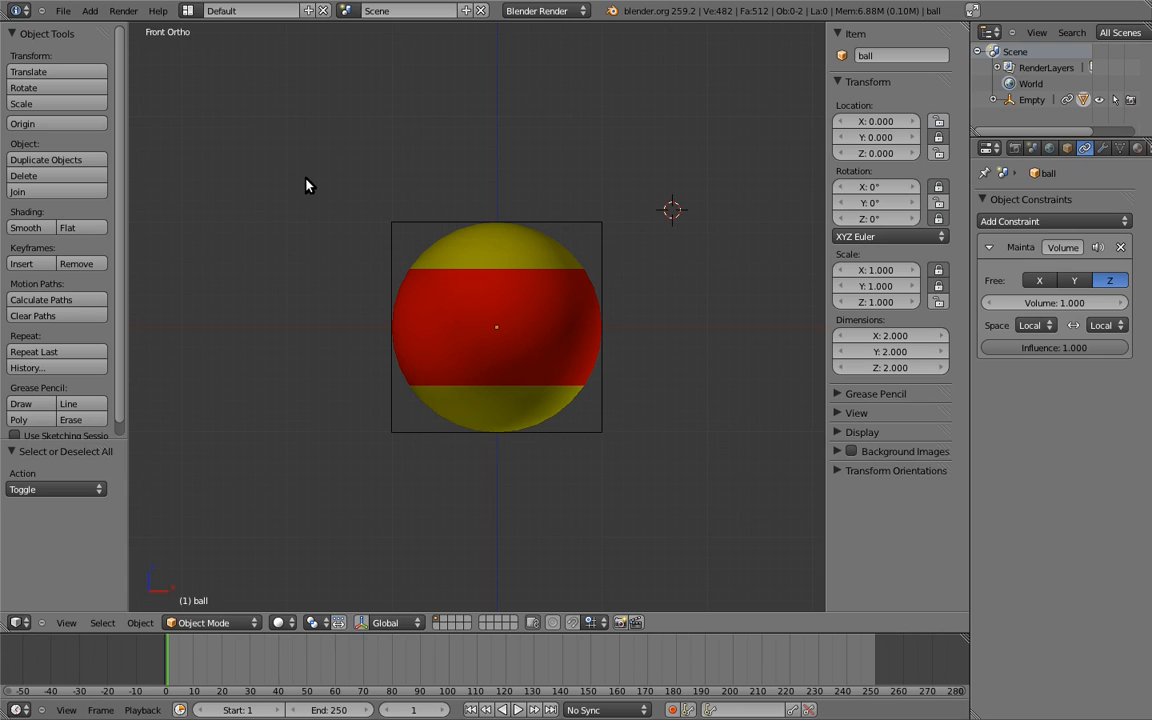
mouse_move(444, 212)
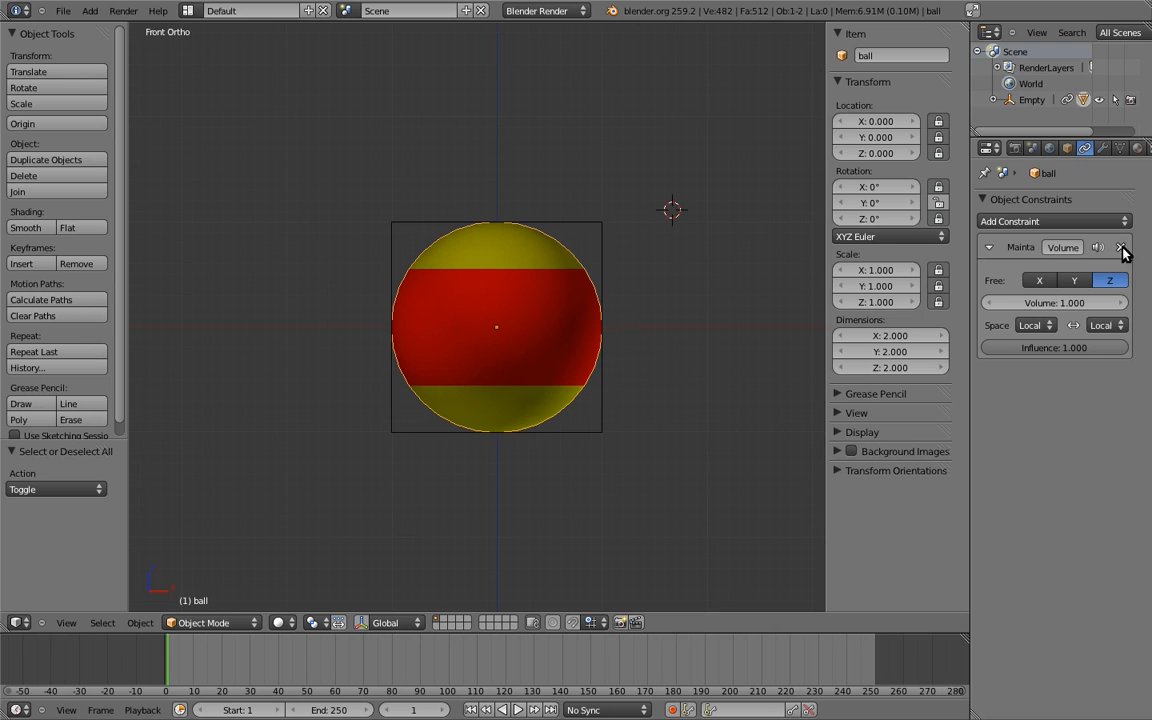
click(1122, 248)
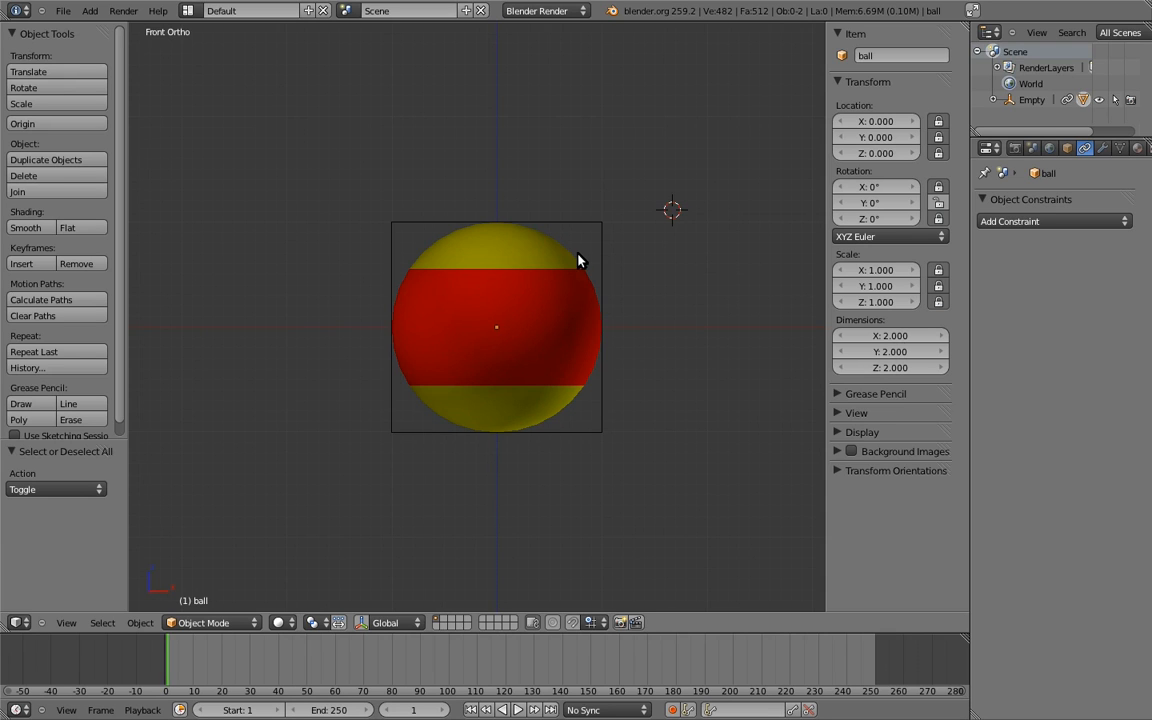
mouse_move(588, 228)
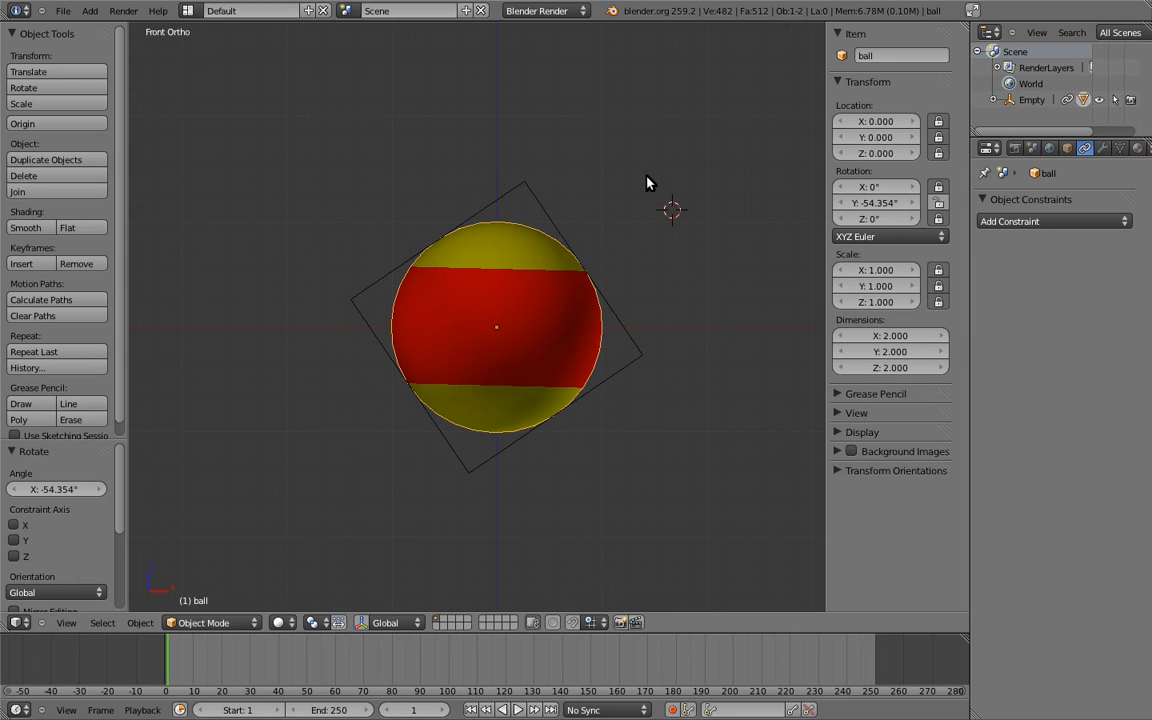
mouse_move(644, 176)
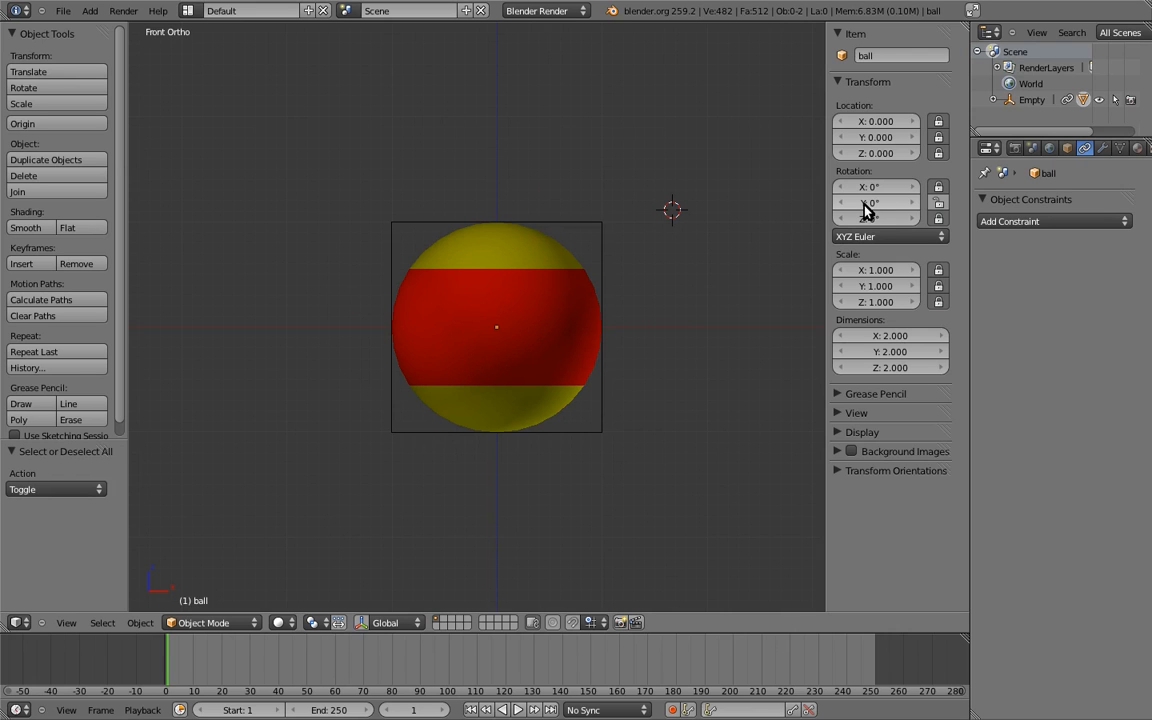
Add a single driver to the ball's Rotation Y field
right_click(876, 202)
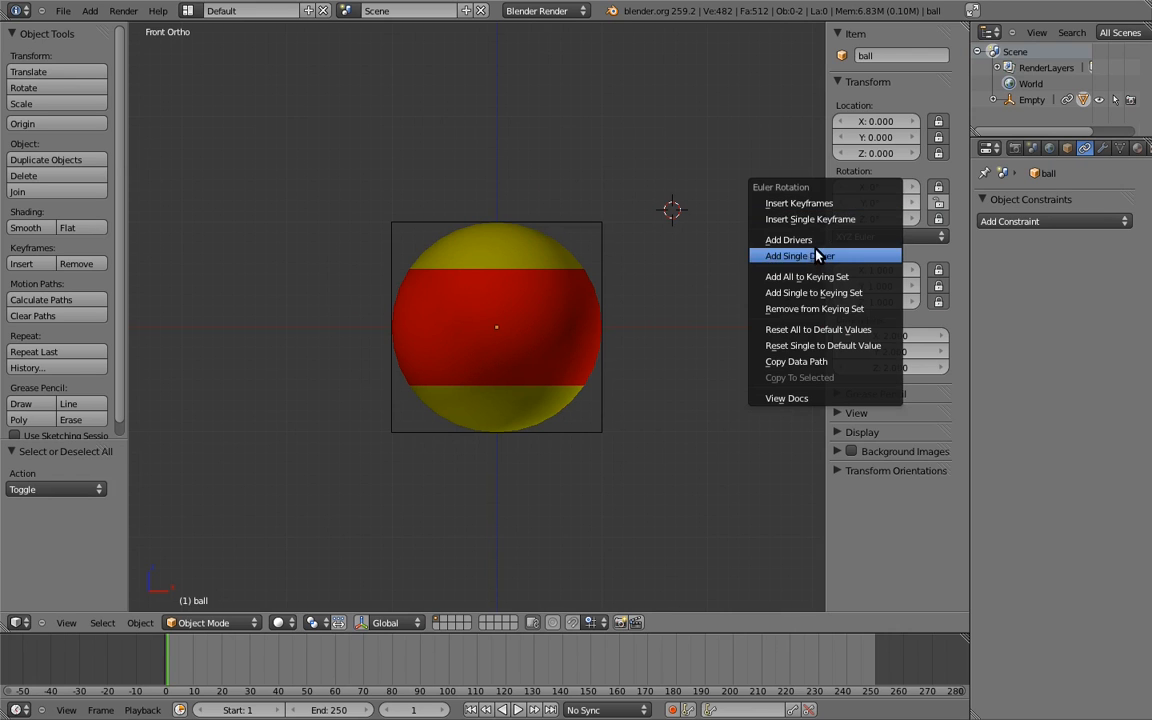
click(796, 256)
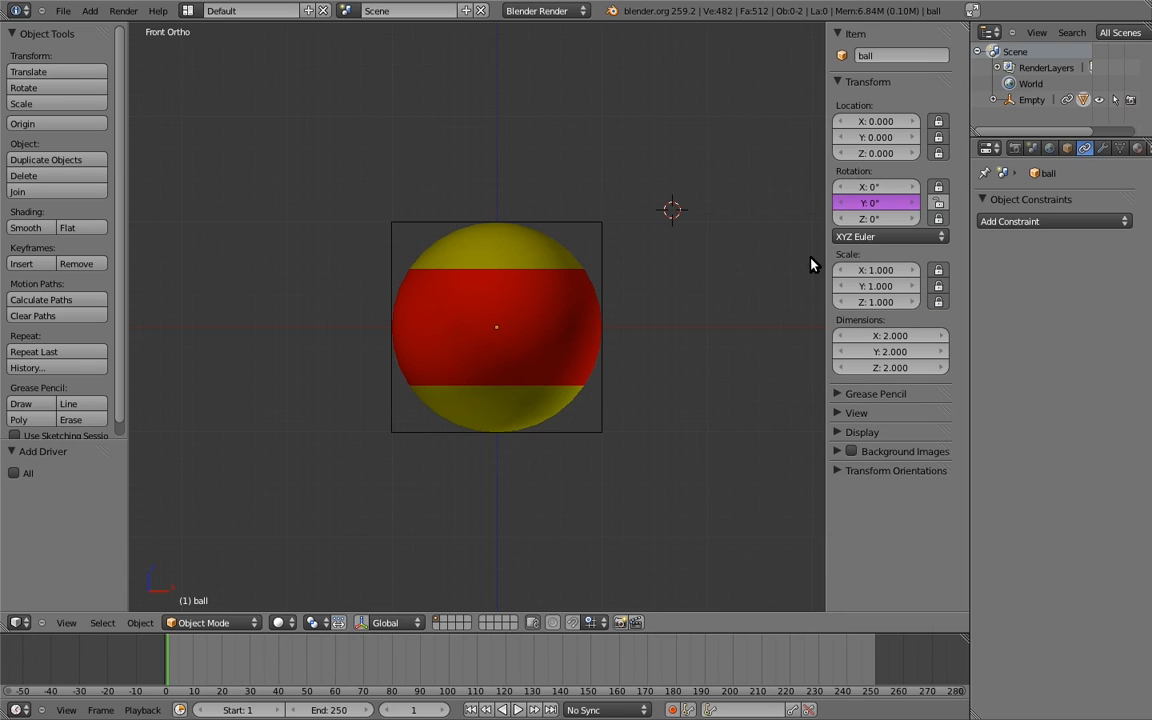
mouse_move(812, 262)
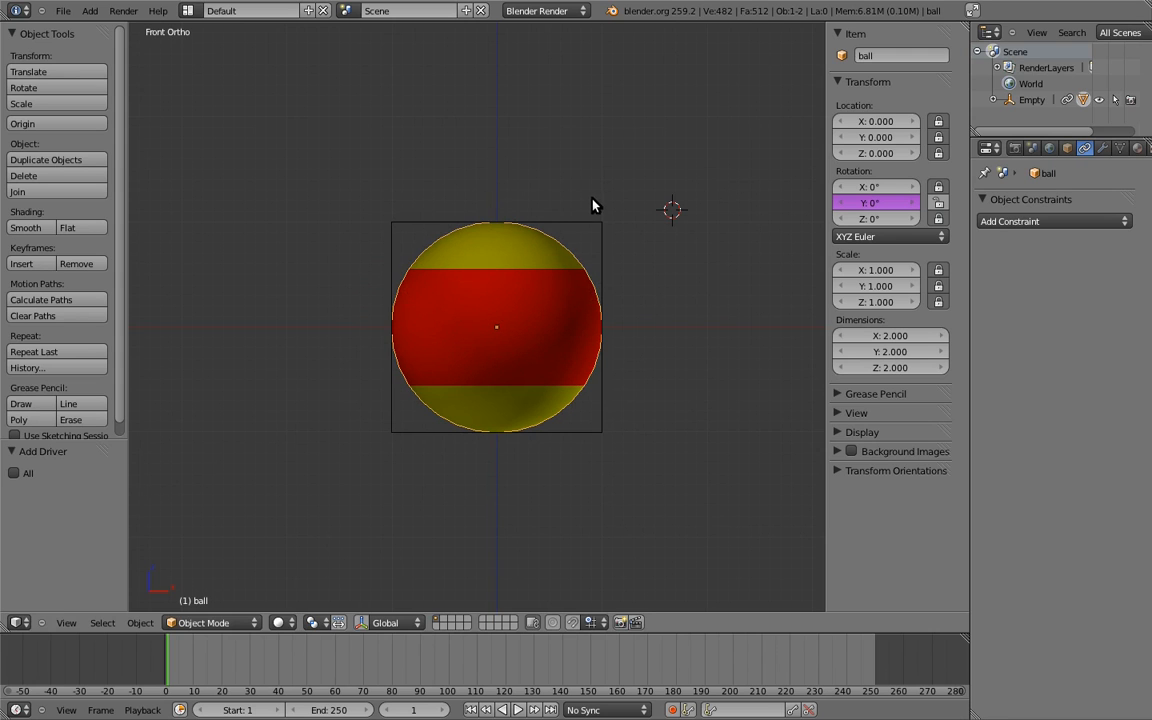
mouse_move(594, 198)
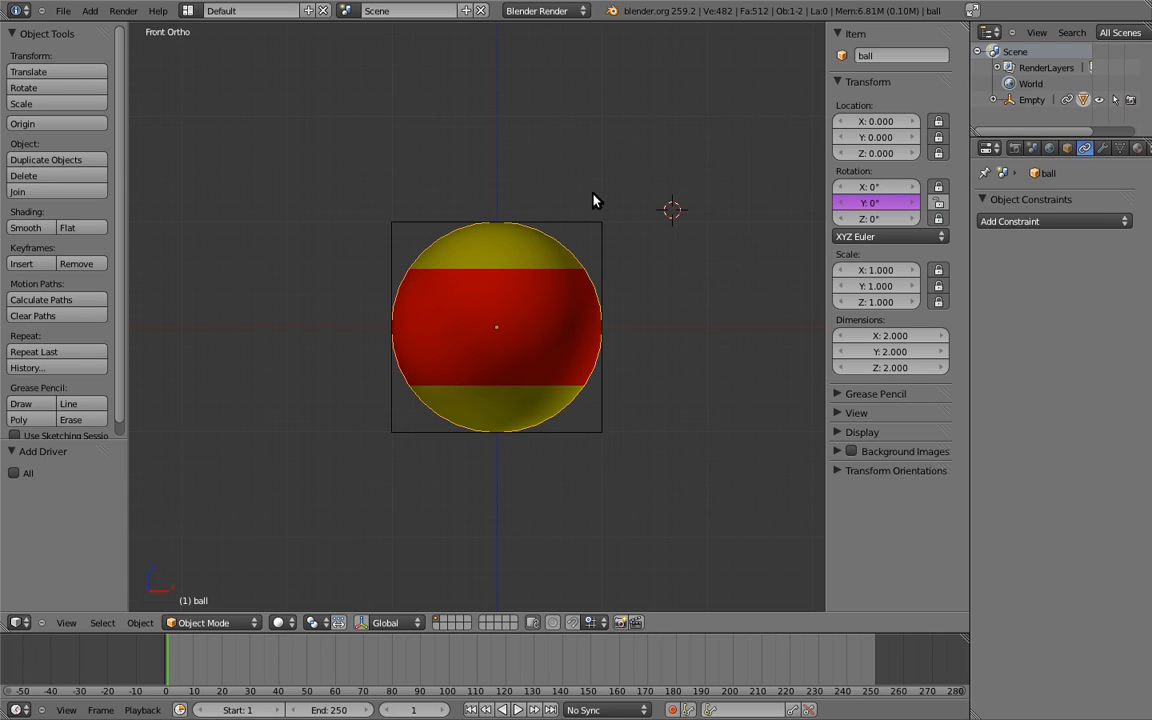
mouse_move(658, 206)
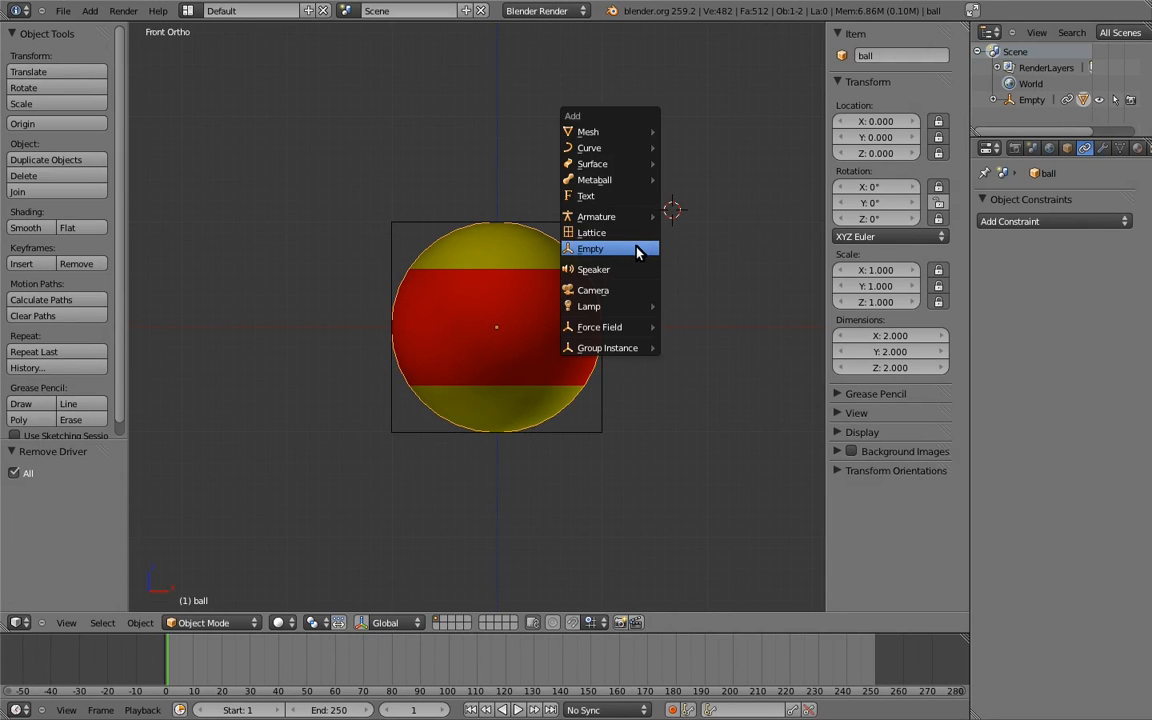
Add Empty.001 with Plain Axes display and parent it to the cube-shaped Empty
click(590, 248)
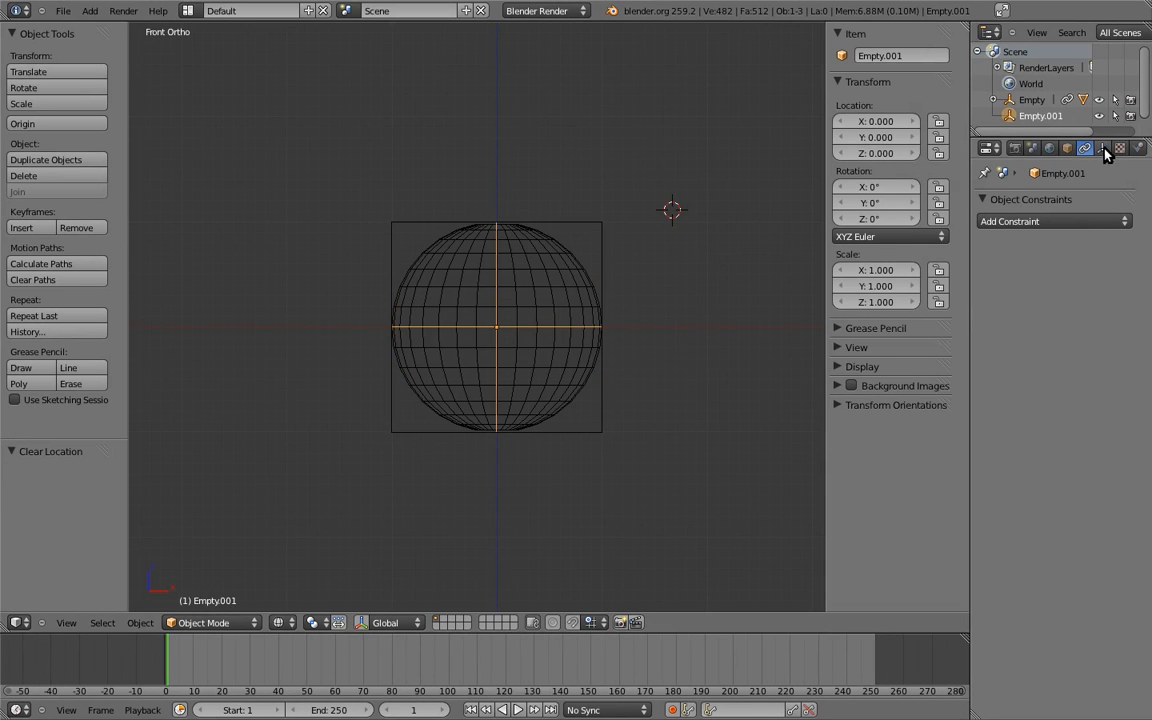
click(1102, 148)
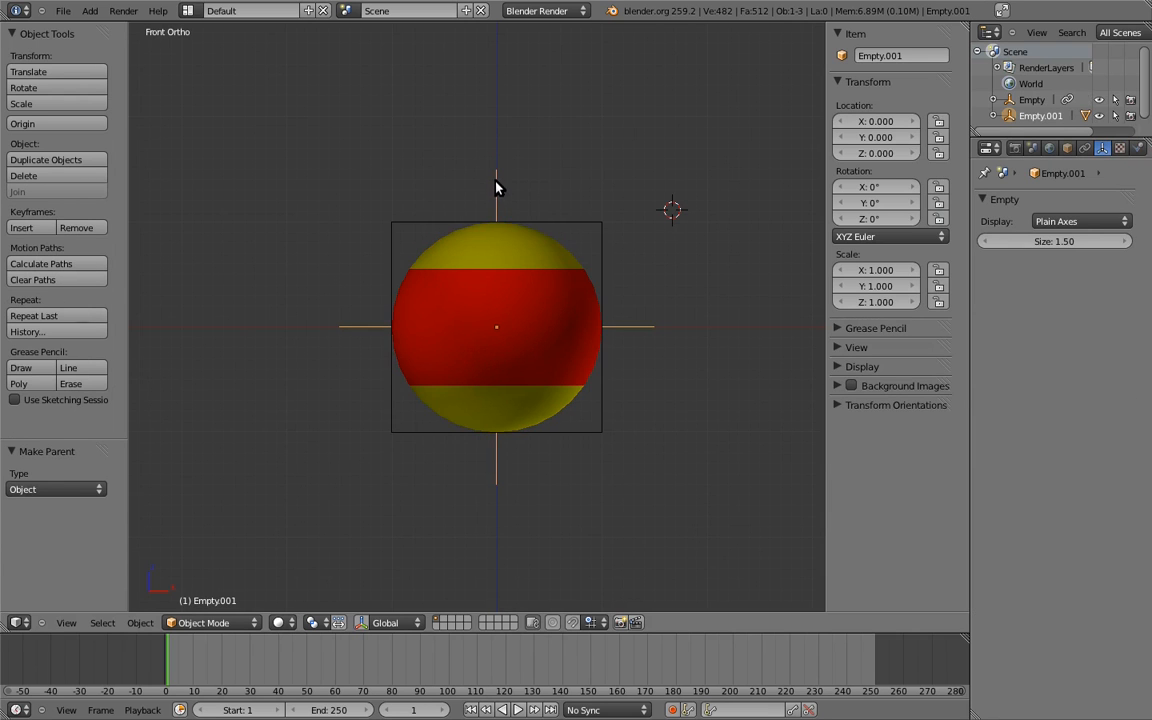
mouse_move(420, 220)
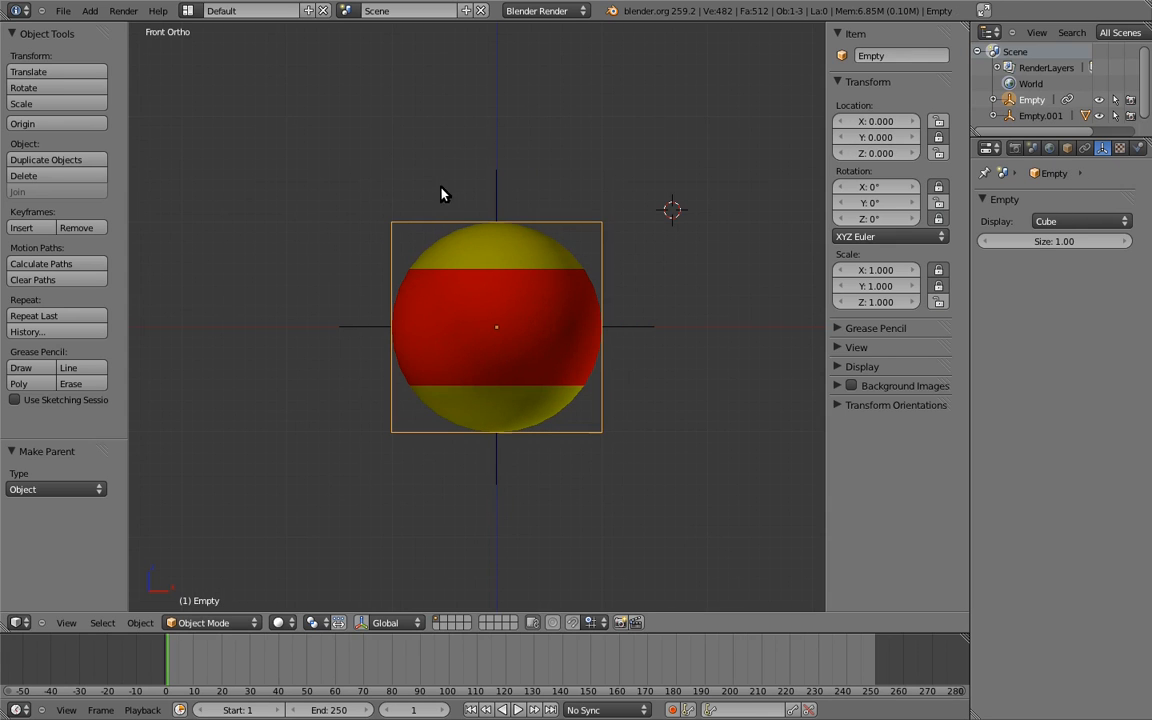
mouse_move(472, 192)
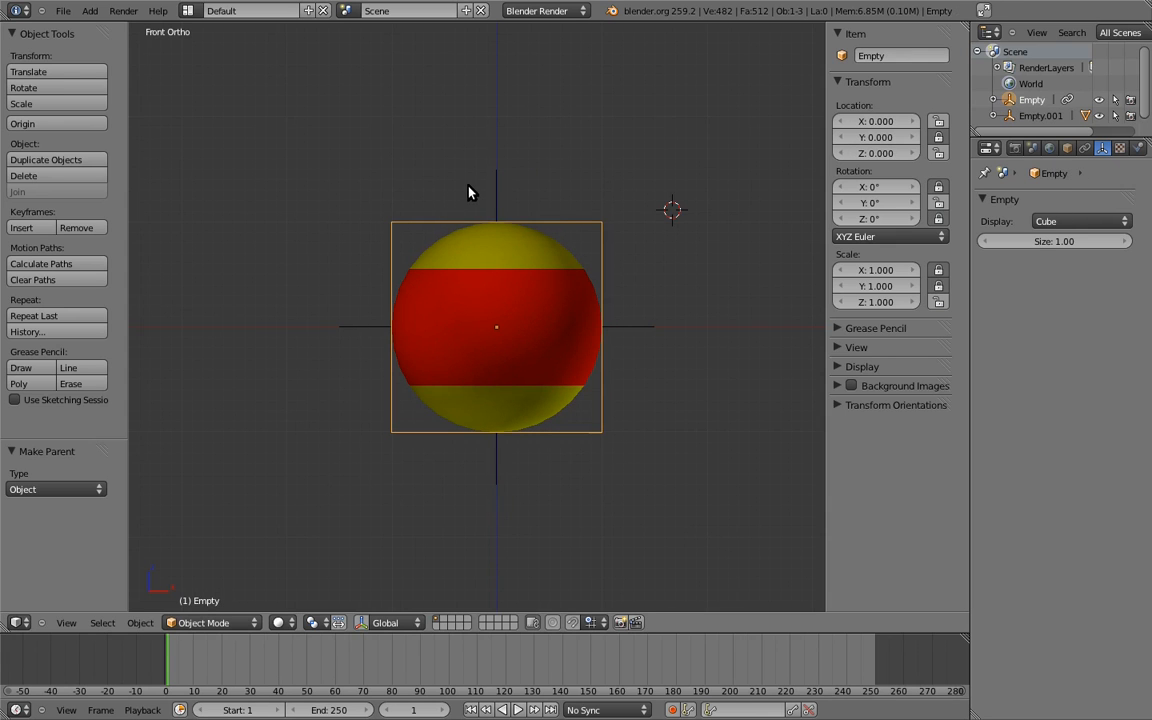
click(1040, 114)
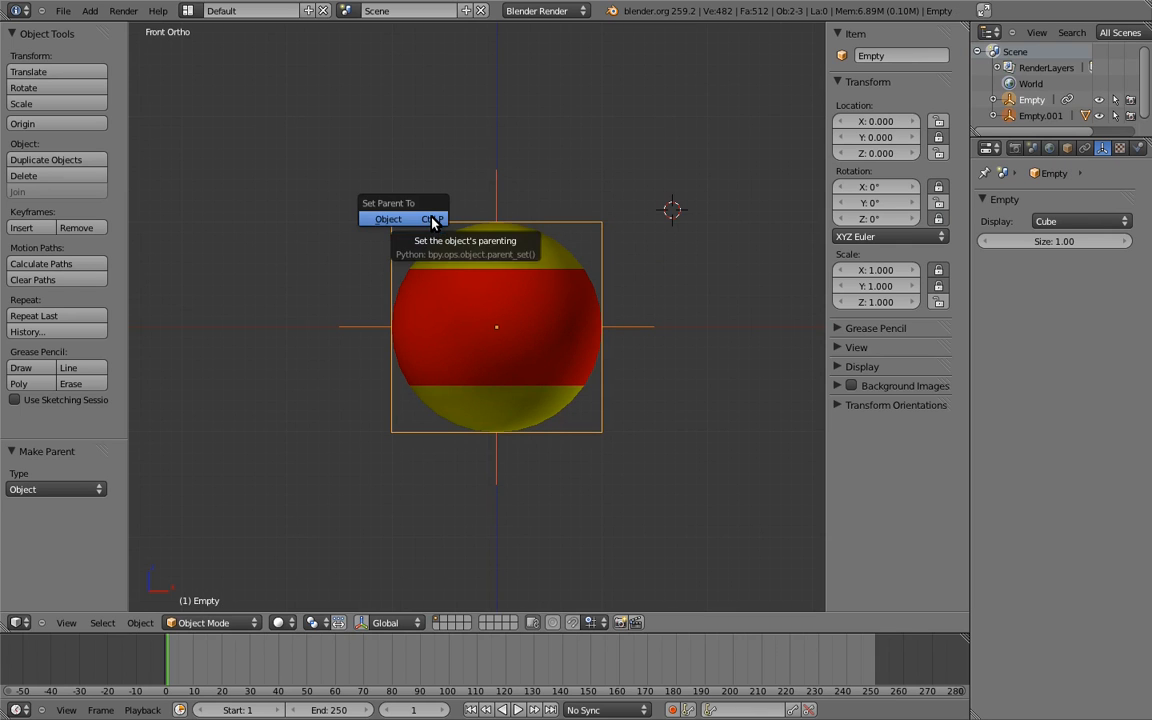
click(388, 218)
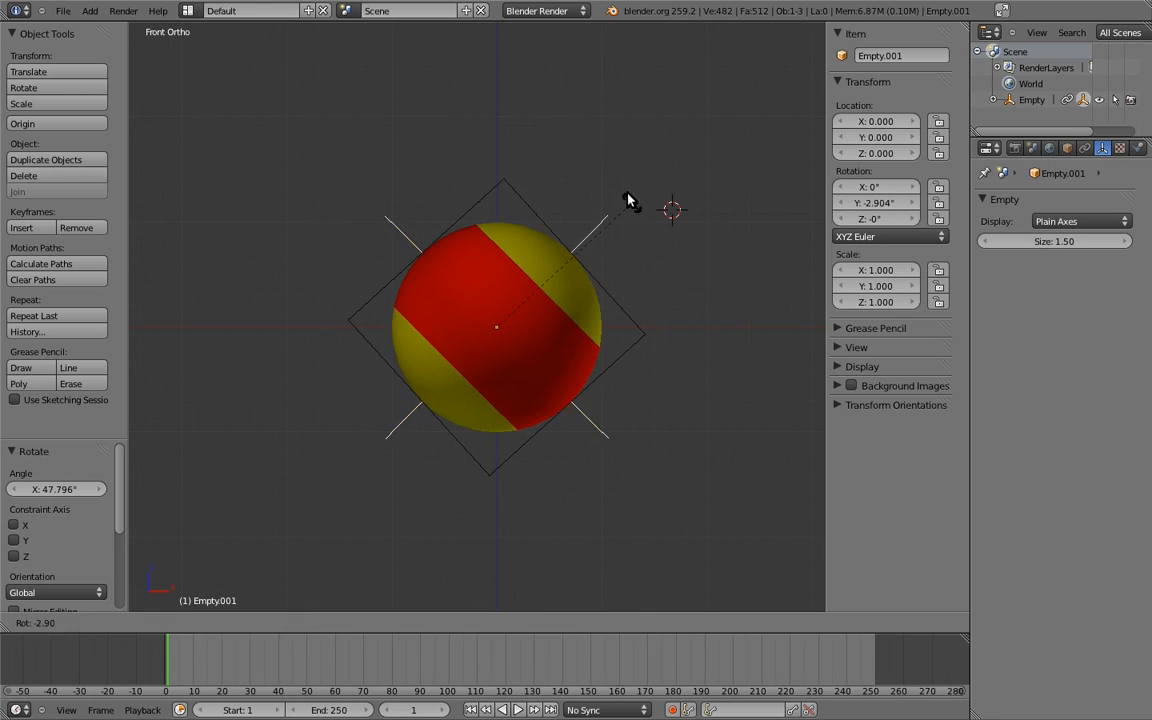
Test-rotate Empty.001, then clear its rotation back to zero
drag(628, 198, 508, 114)
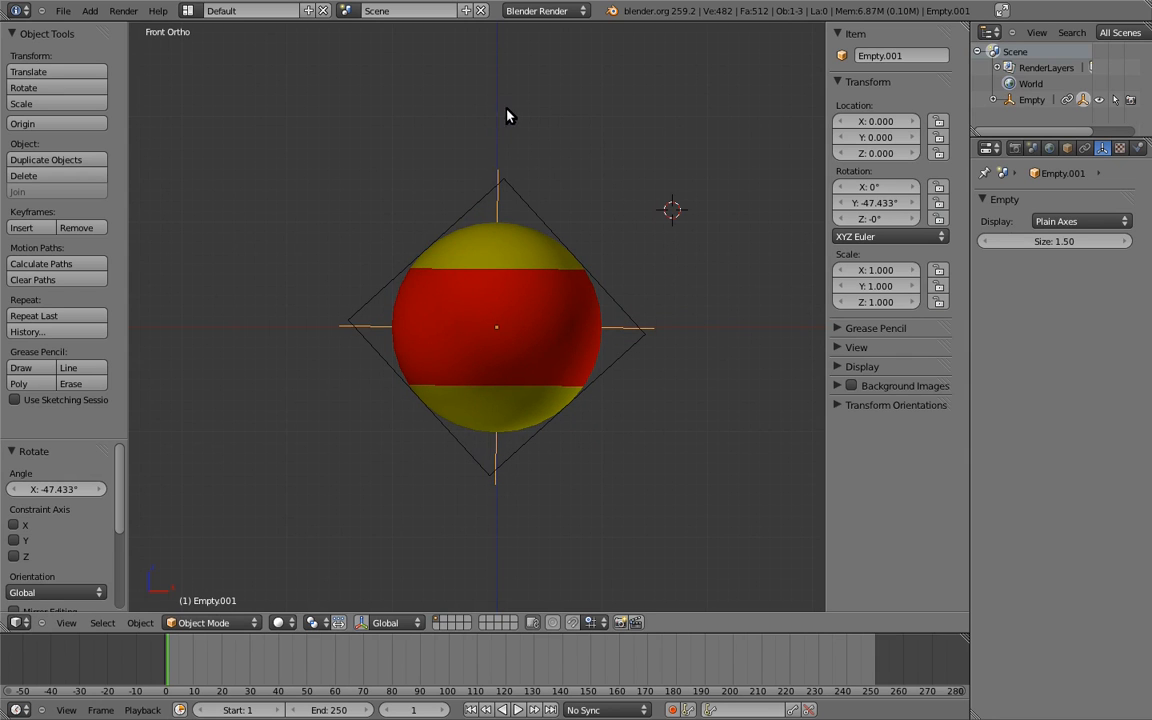
mouse_move(512, 114)
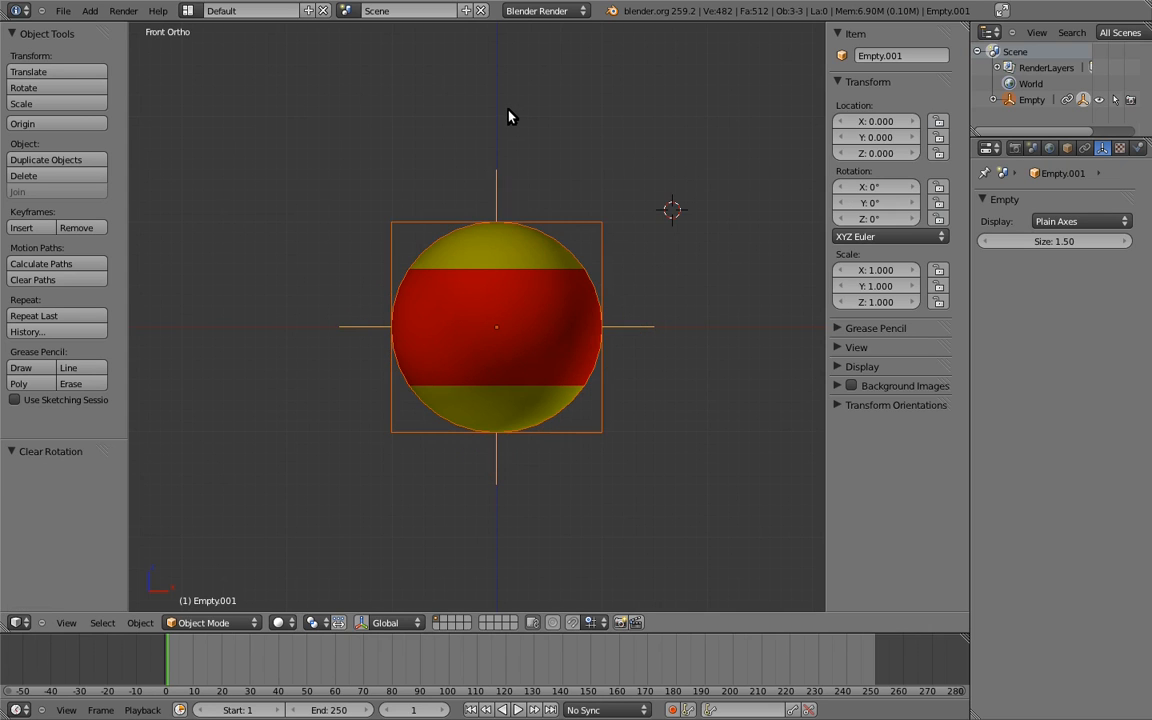
key(a)
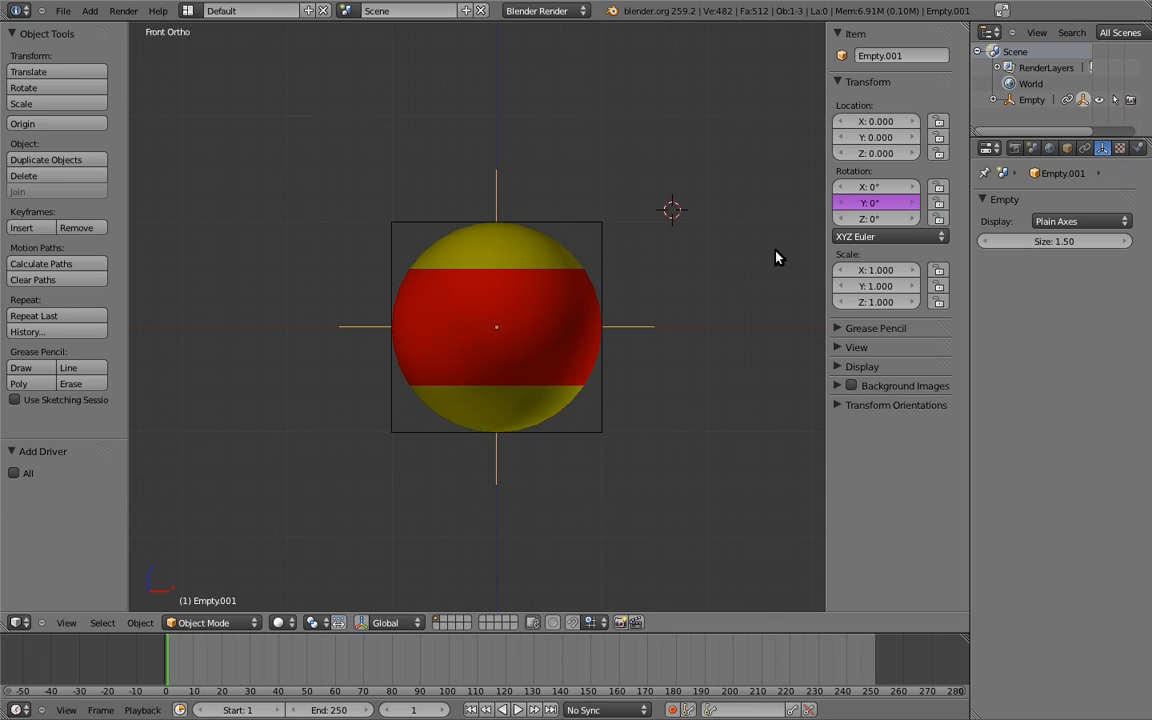
mouse_move(596, 108)
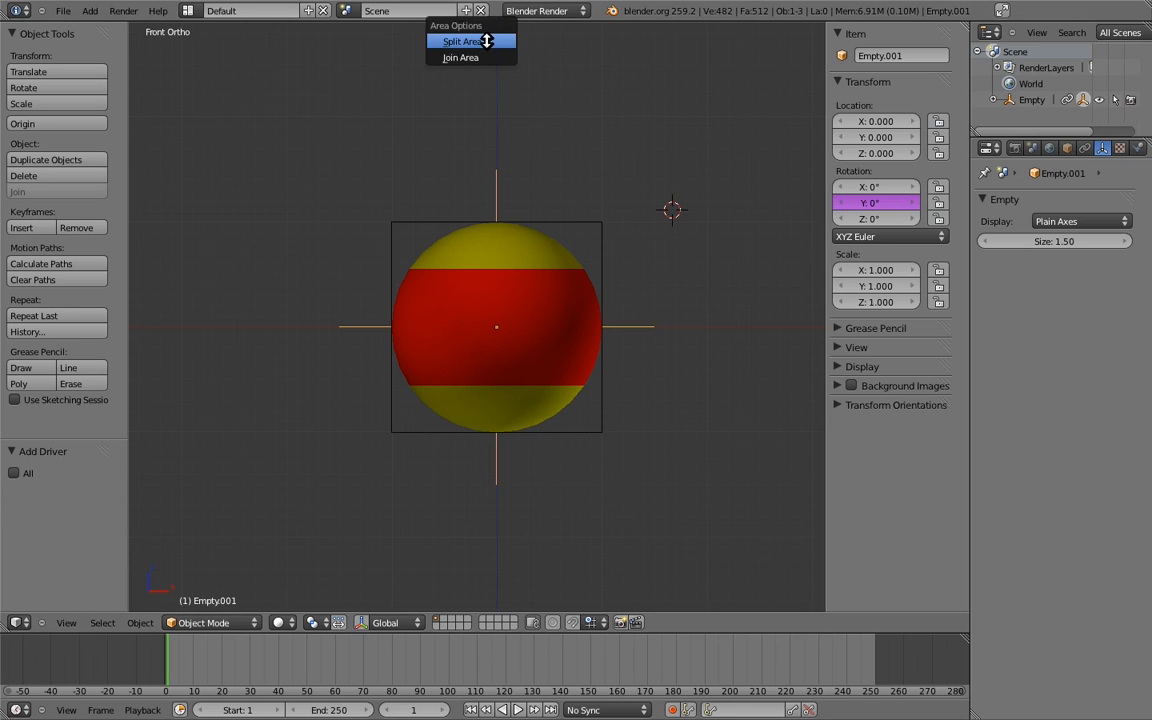
Split the 3D view and make the left area a Graph Editor
click(464, 40)
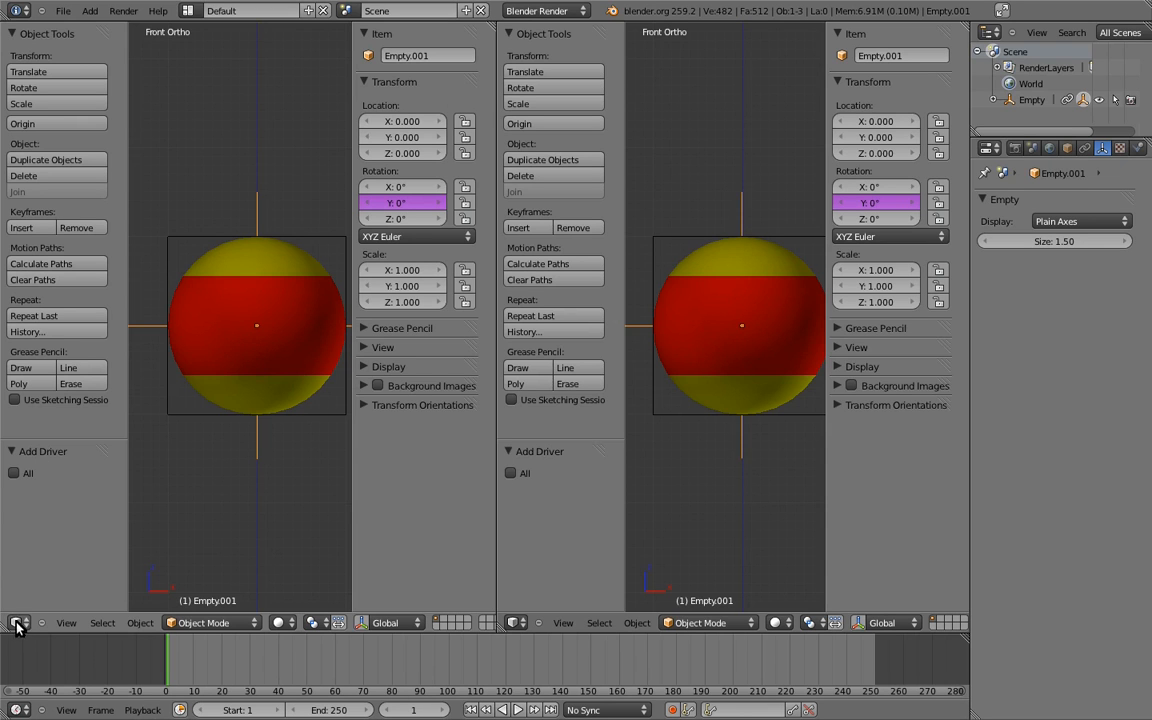
click(16, 622)
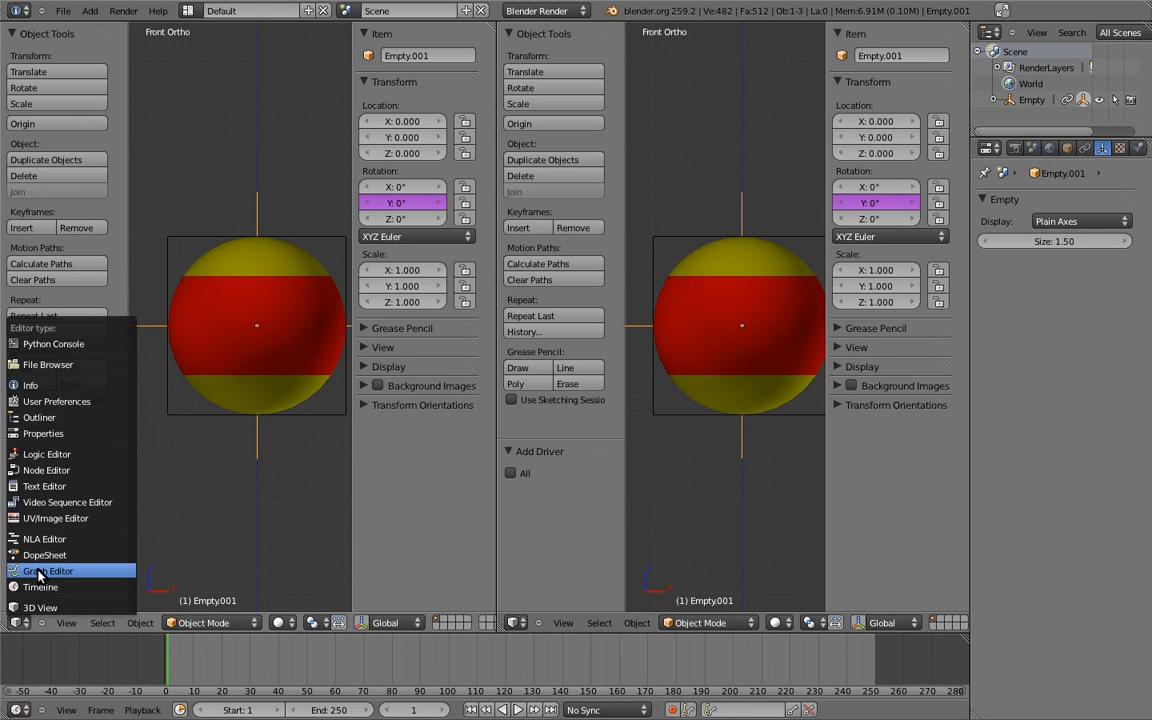
click(46, 570)
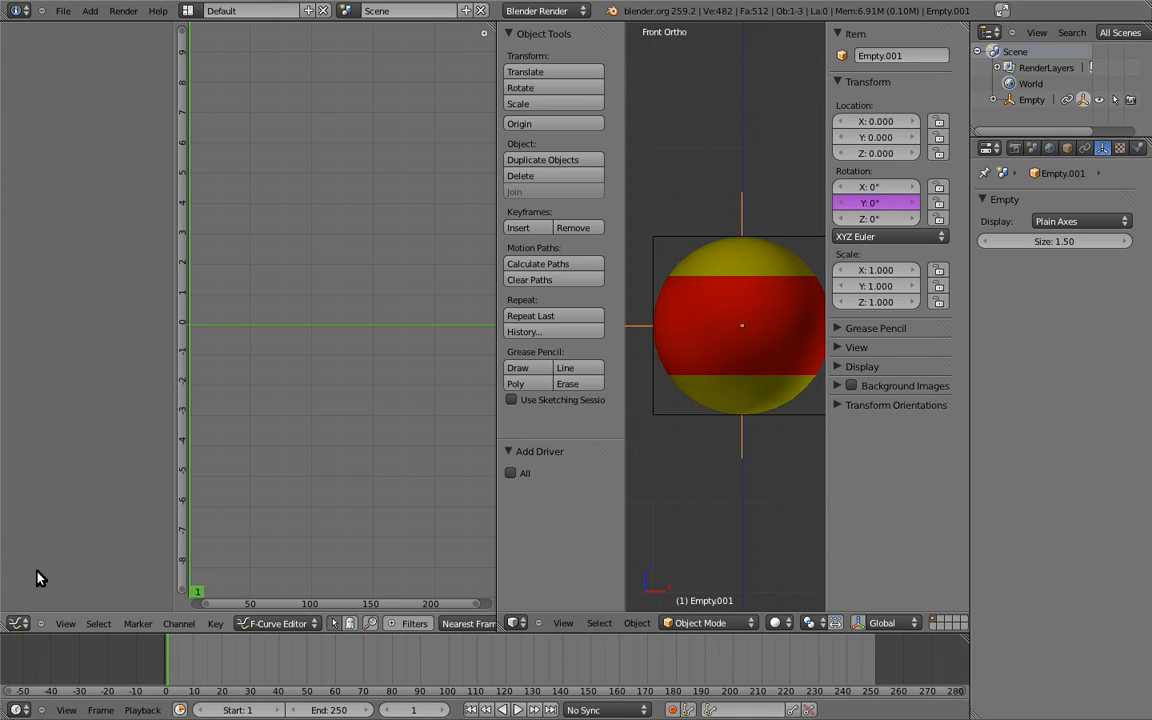
Switch the Graph Editor mode to Drivers
click(278, 624)
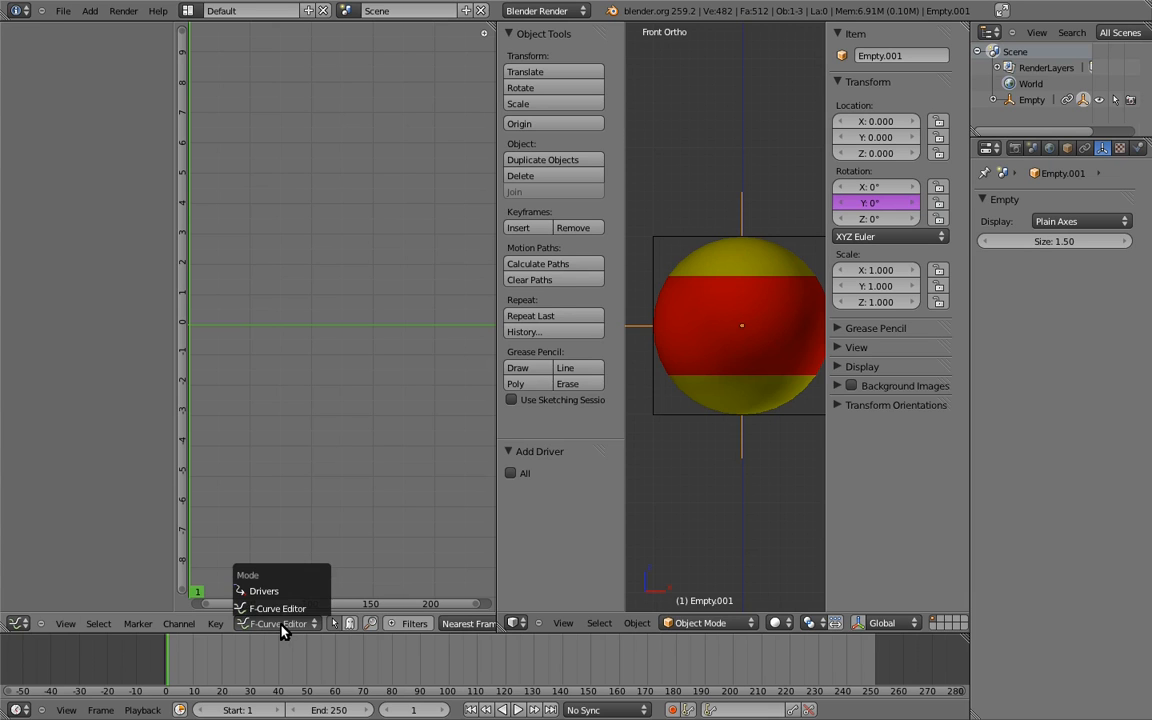
click(264, 592)
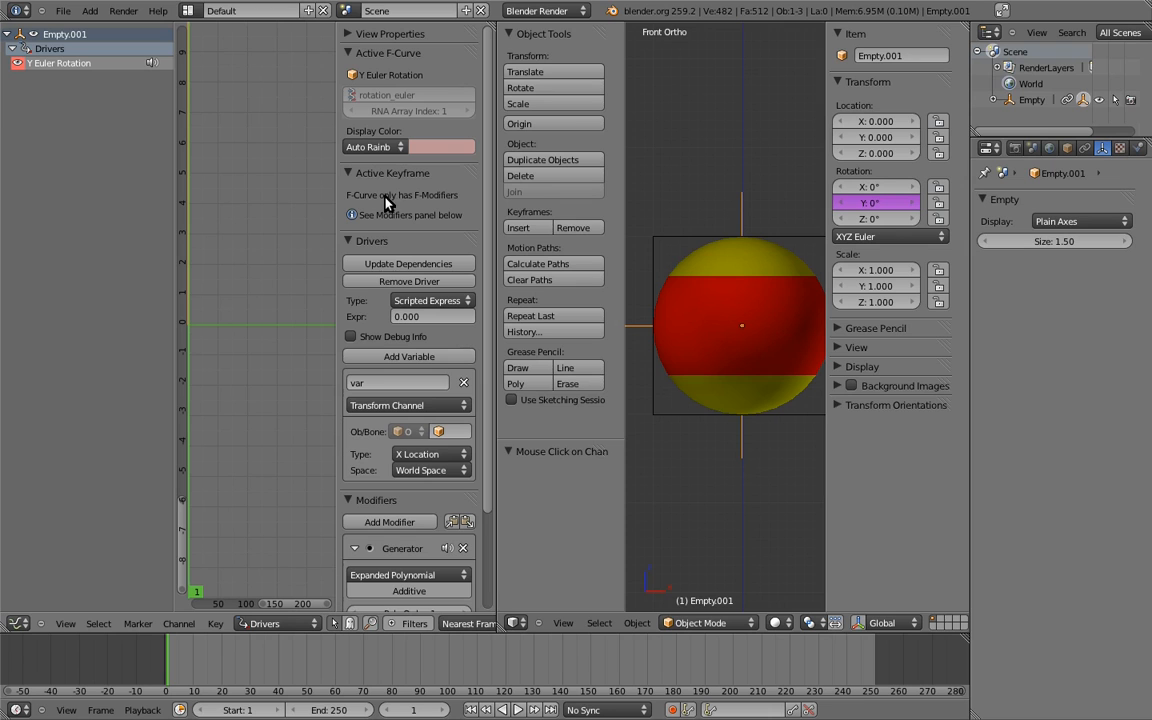
mouse_move(388, 202)
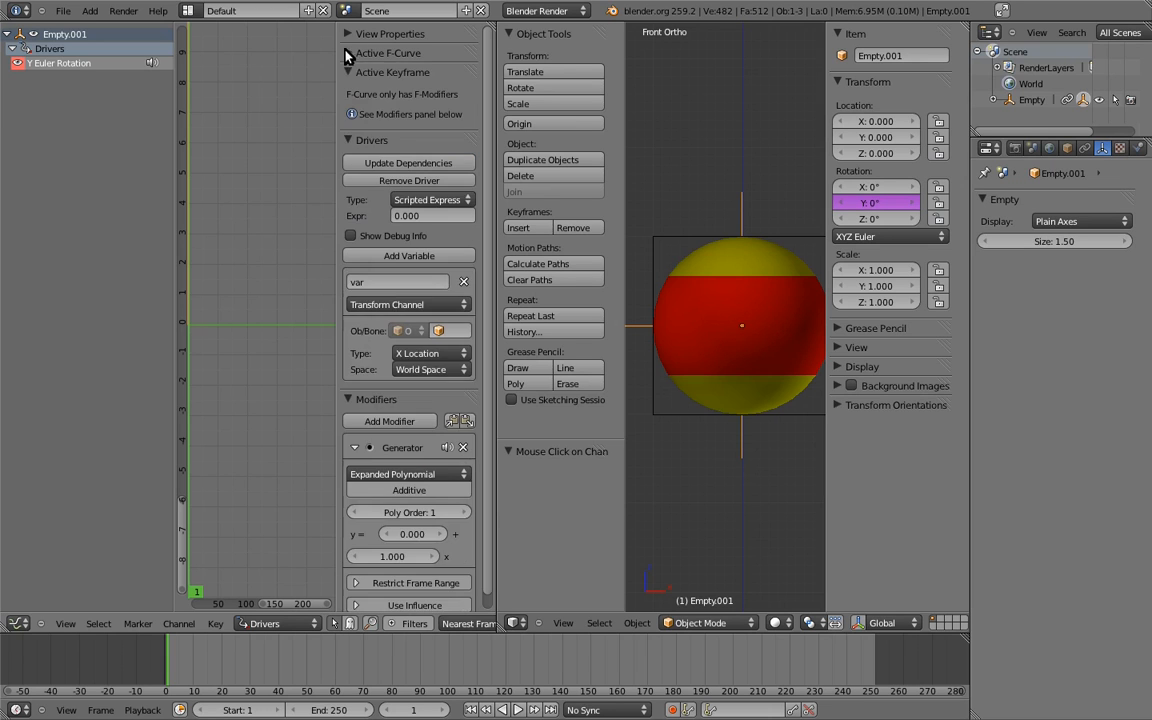
Collapse the Active F-Curve panel so only the Drivers settings stay expanded
click(348, 32)
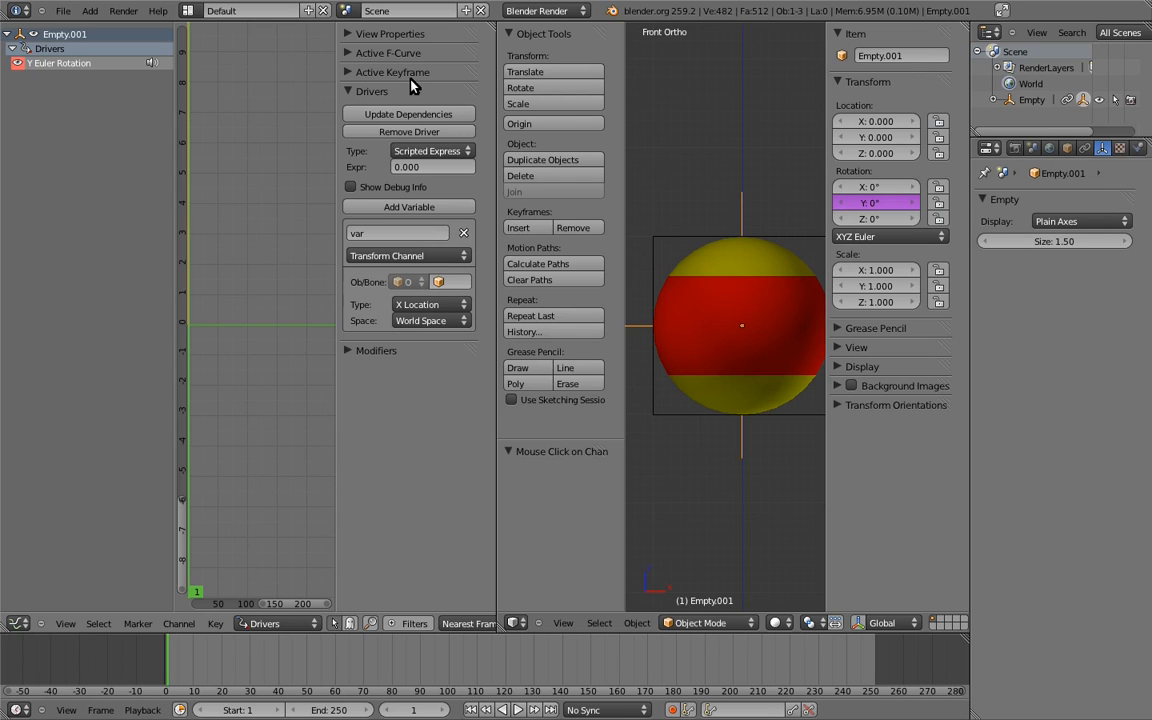
mouse_move(414, 84)
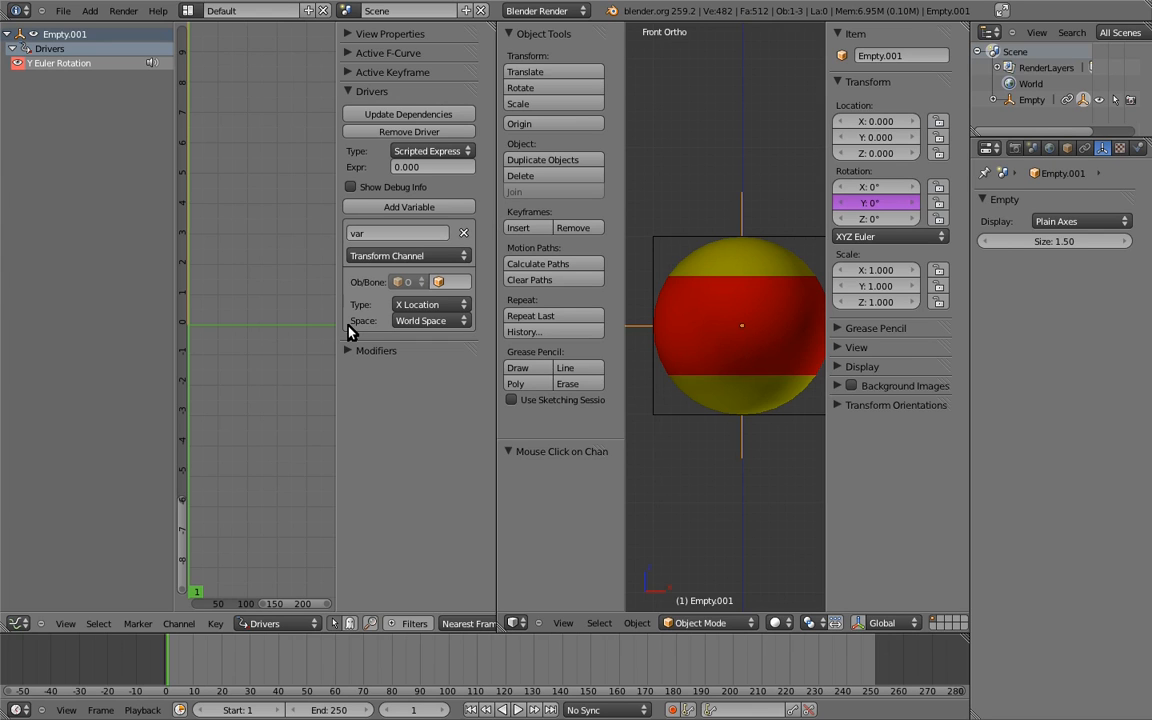
mouse_move(356, 324)
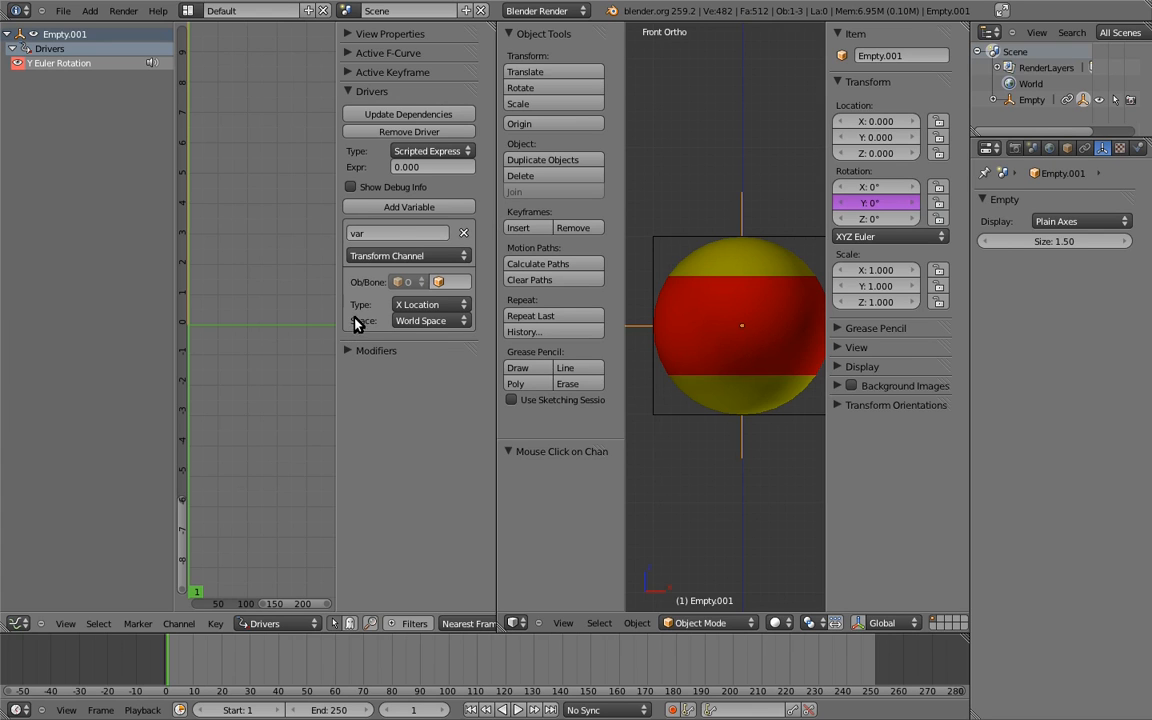
mouse_move(408, 206)
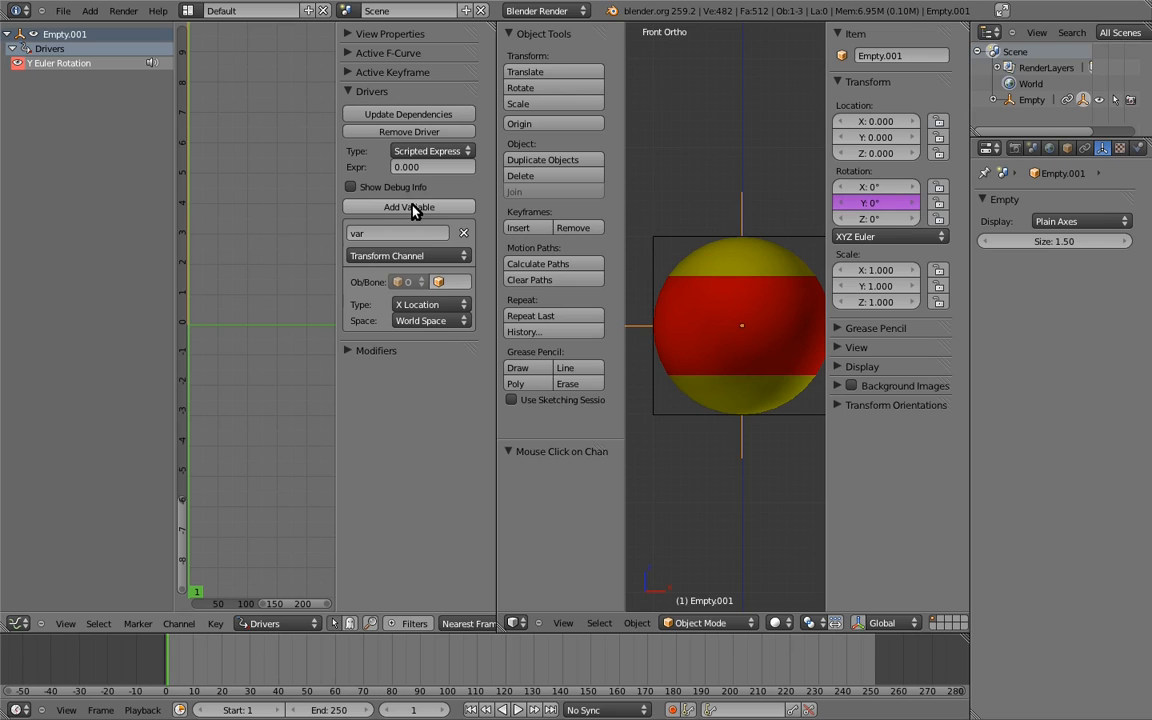
click(408, 206)
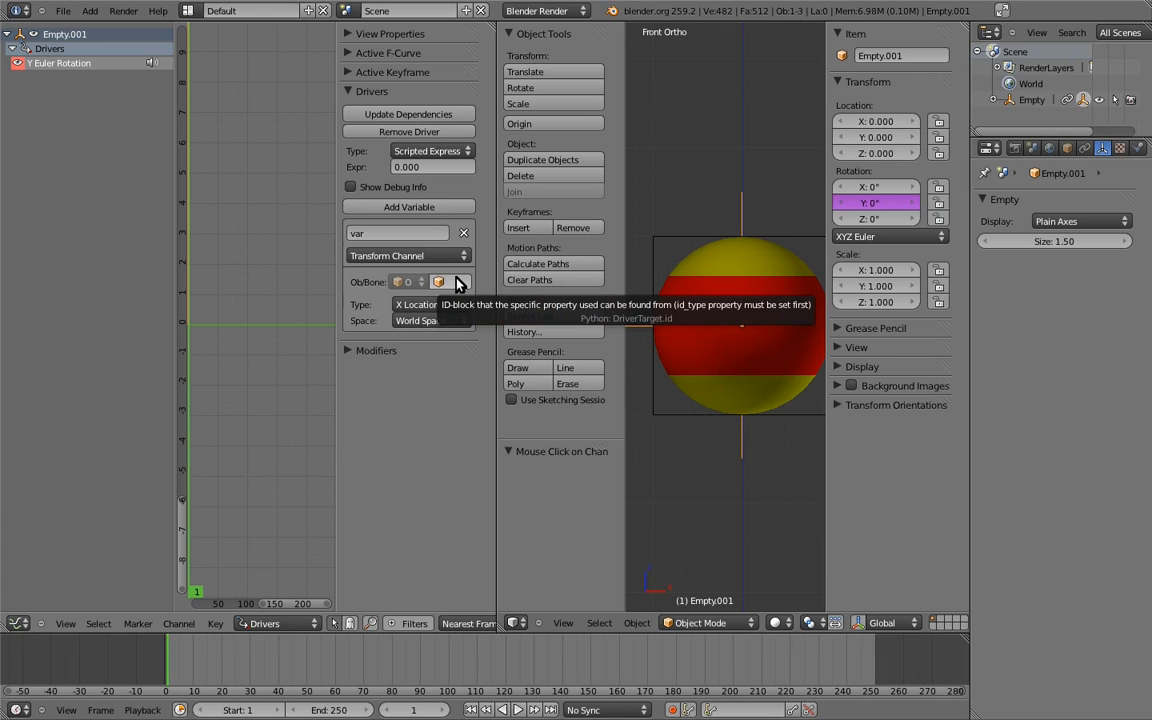
Point the driver variable var at object Empty, reading its Y Rotation
click(440, 280)
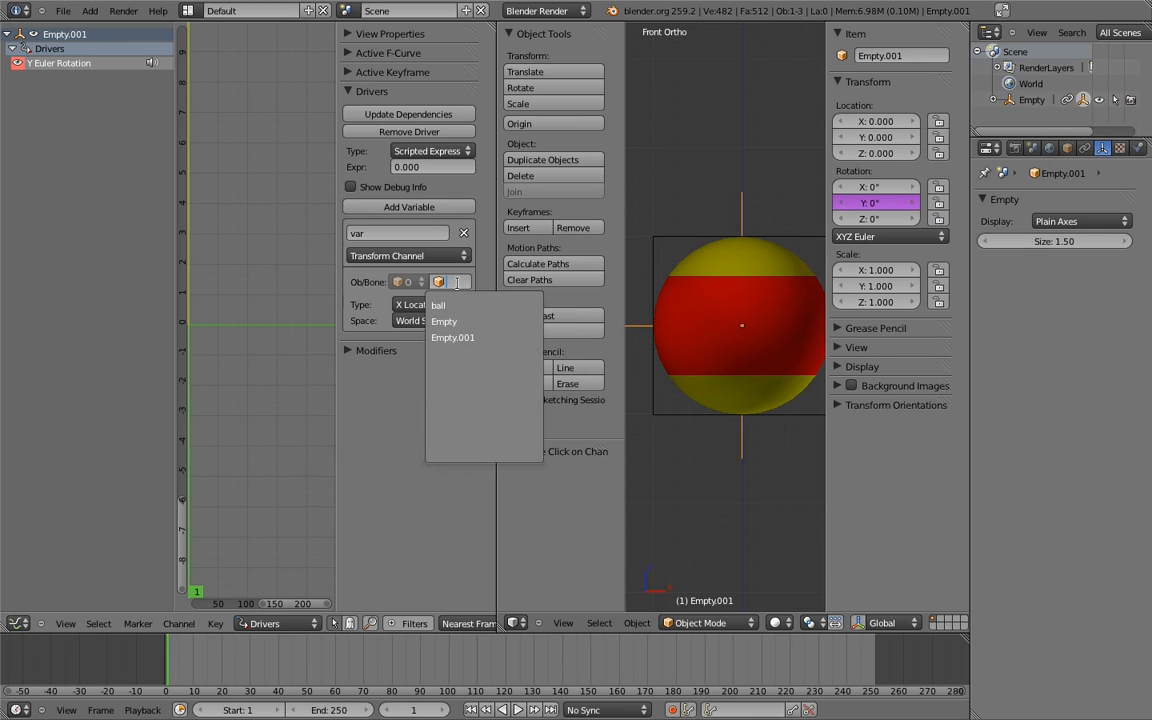
click(444, 320)
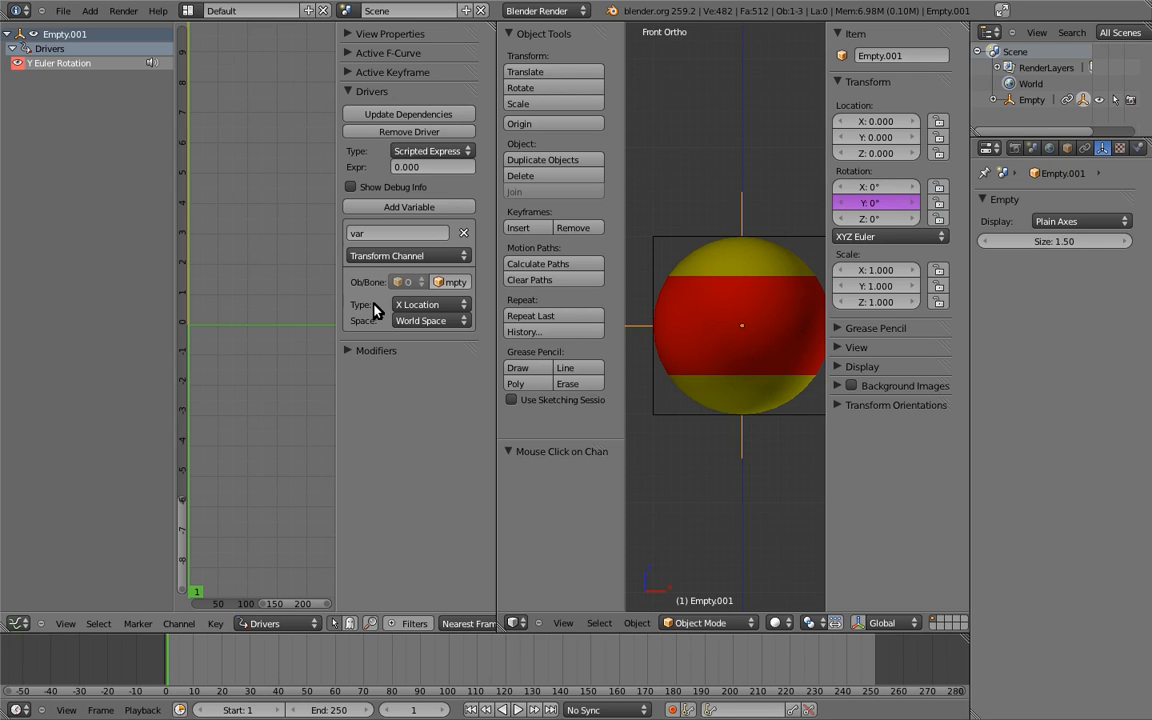
click(430, 304)
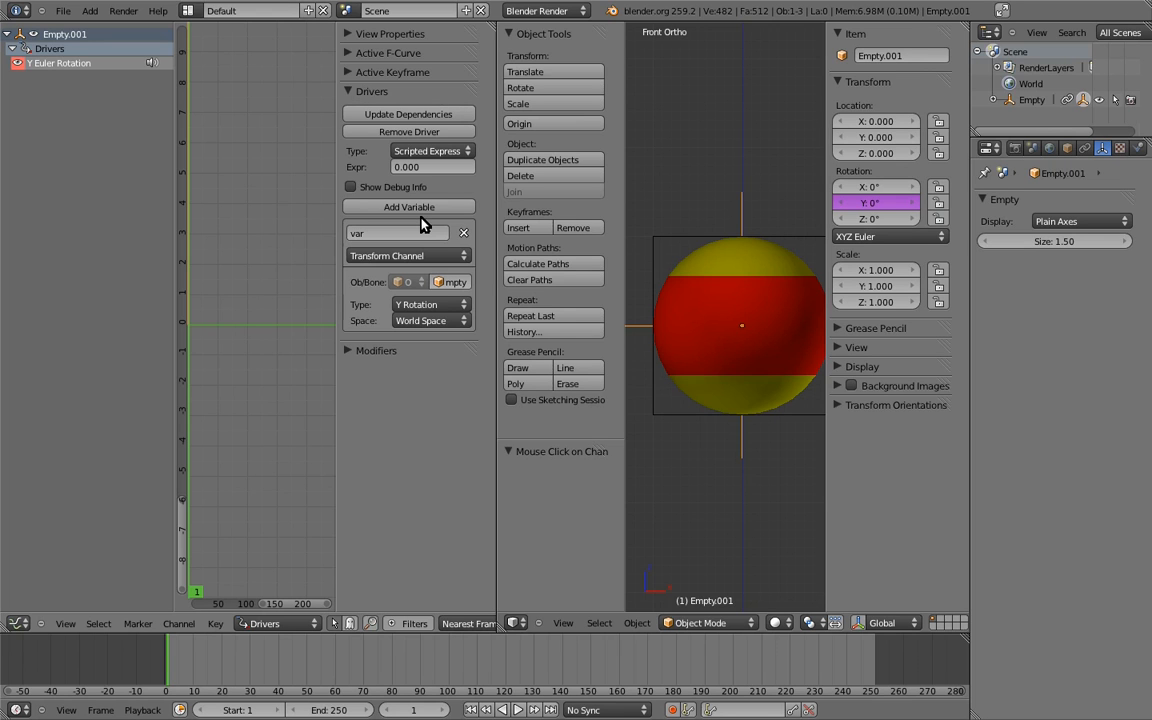
mouse_move(348, 98)
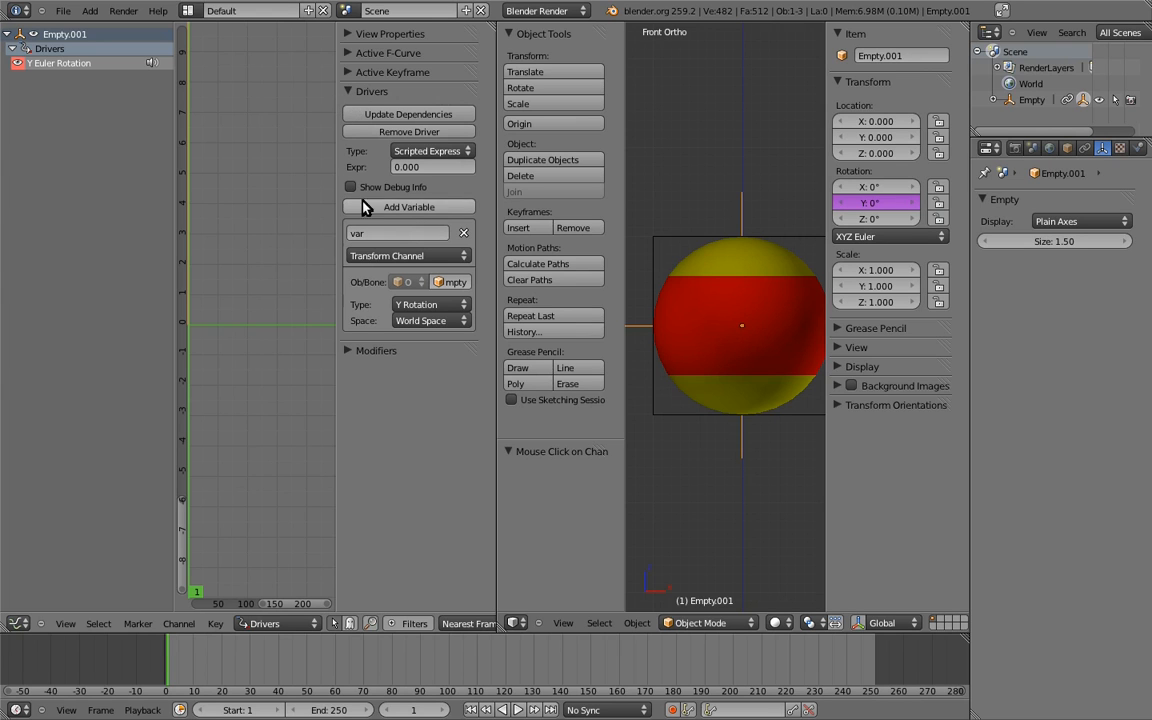
mouse_move(484, 112)
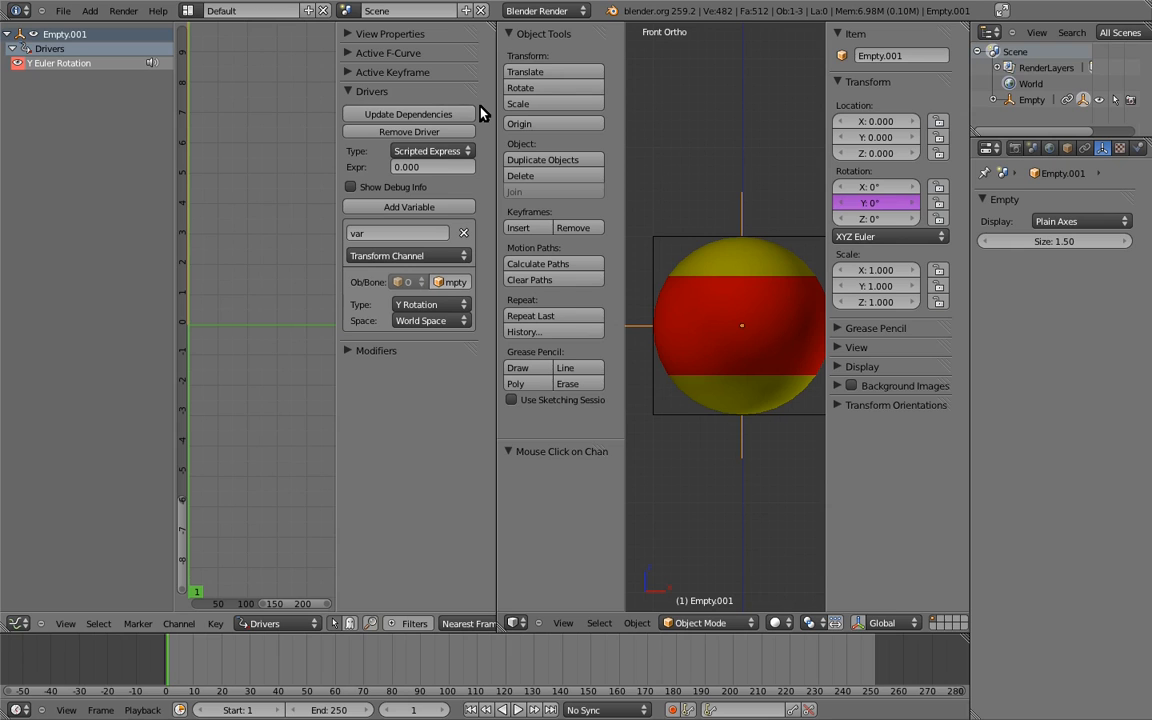
click(430, 152)
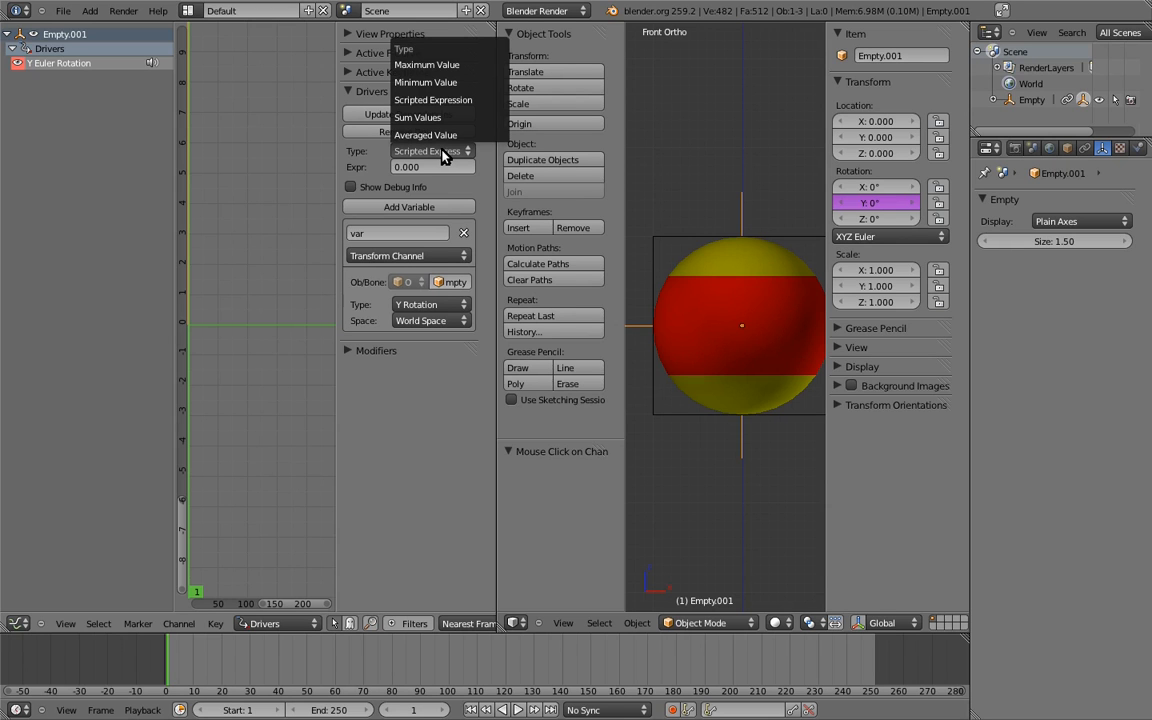
mouse_move(444, 156)
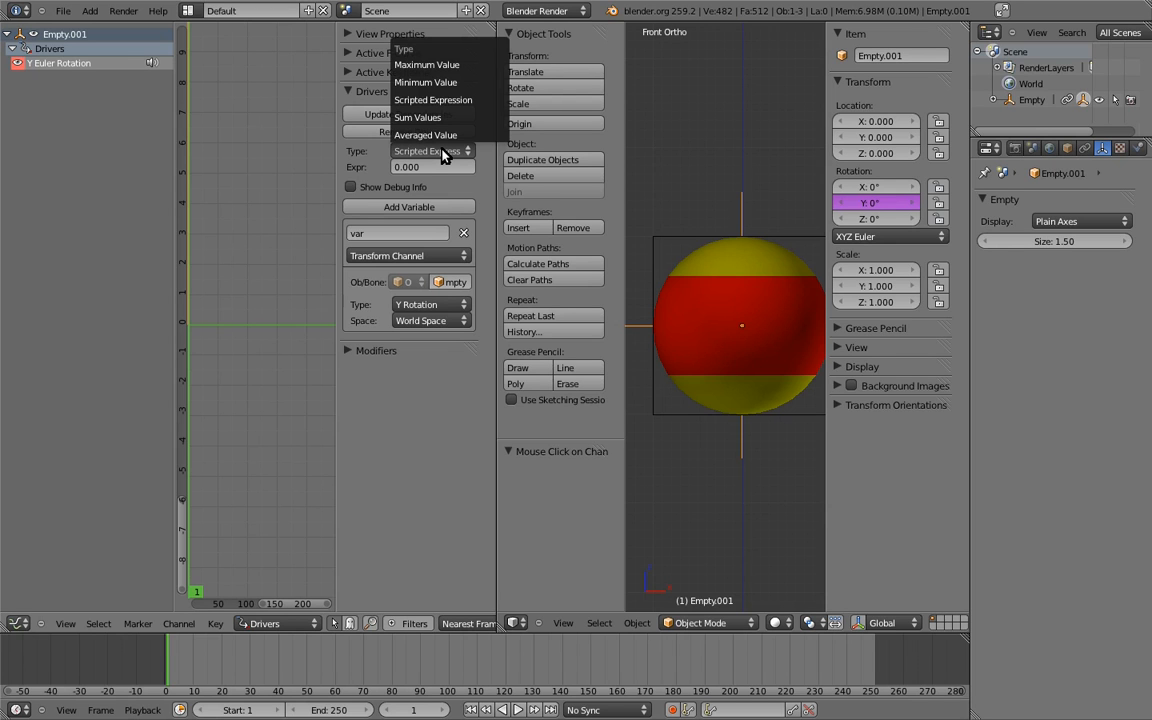
mouse_move(436, 148)
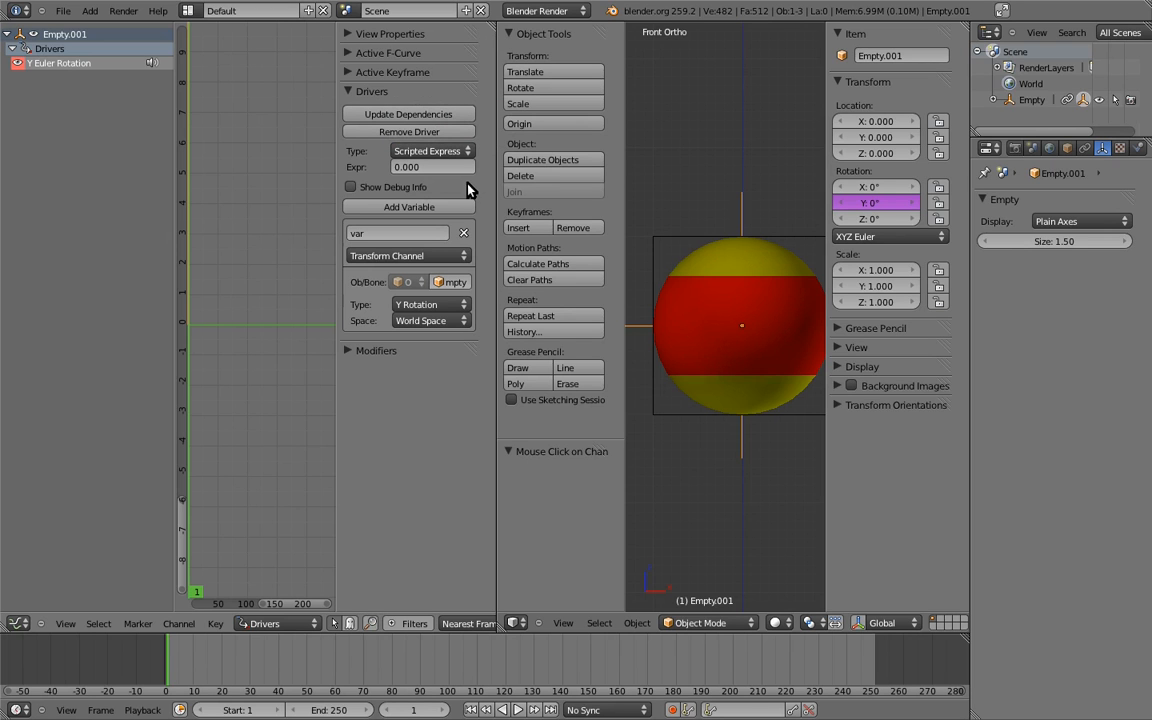
mouse_move(472, 190)
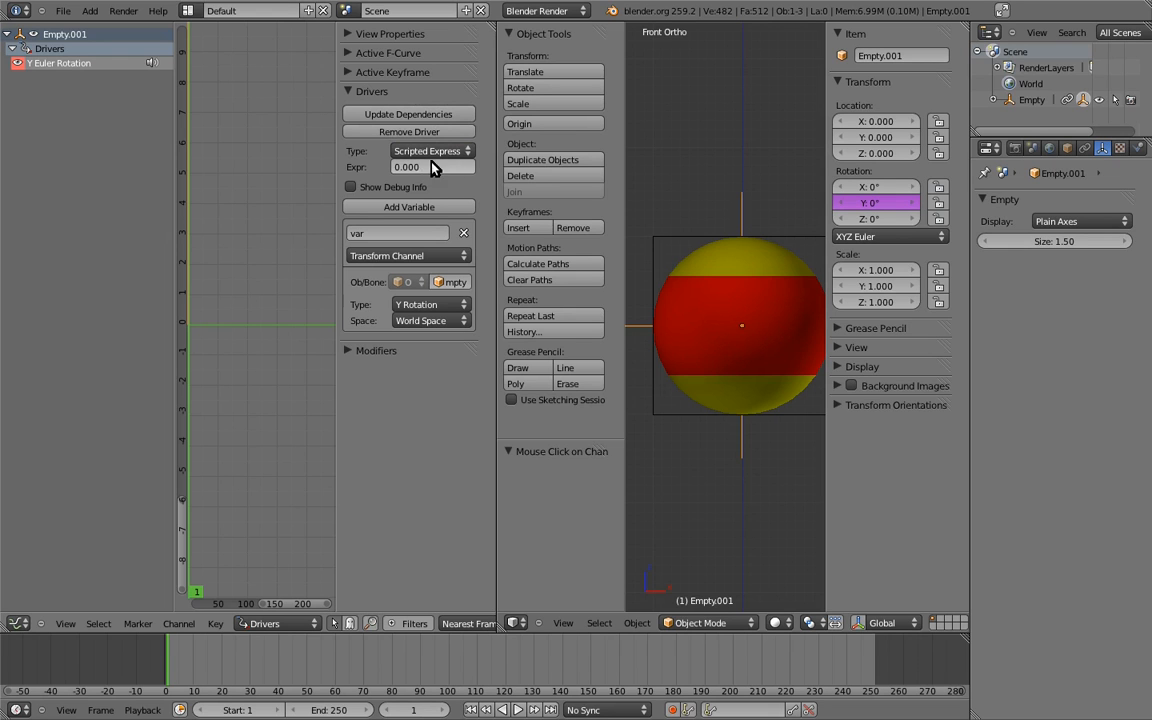
mouse_move(470, 172)
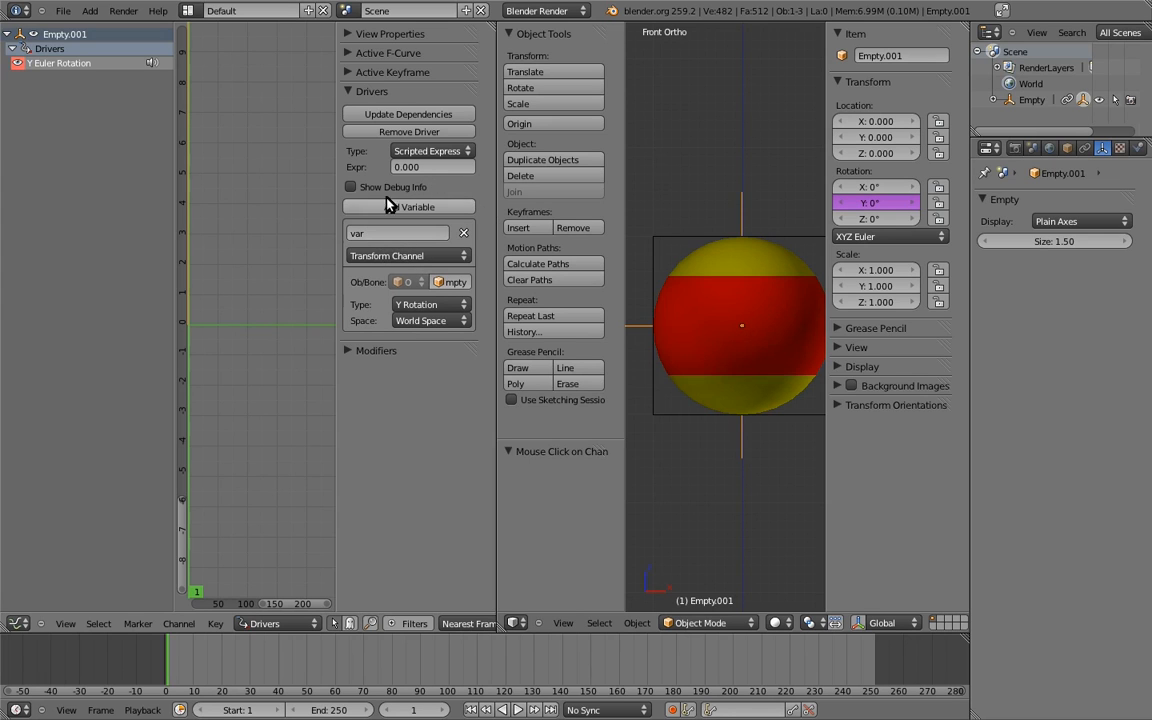
Set the driver's scripted expression to use var
click(432, 168)
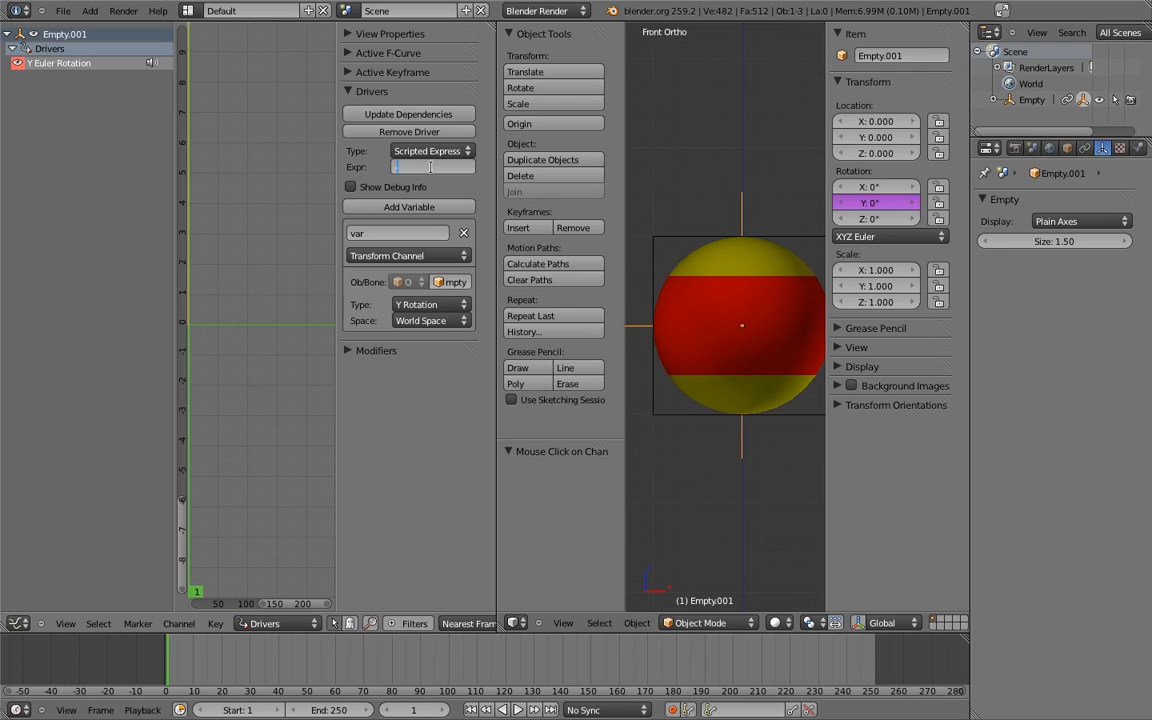
text(var)
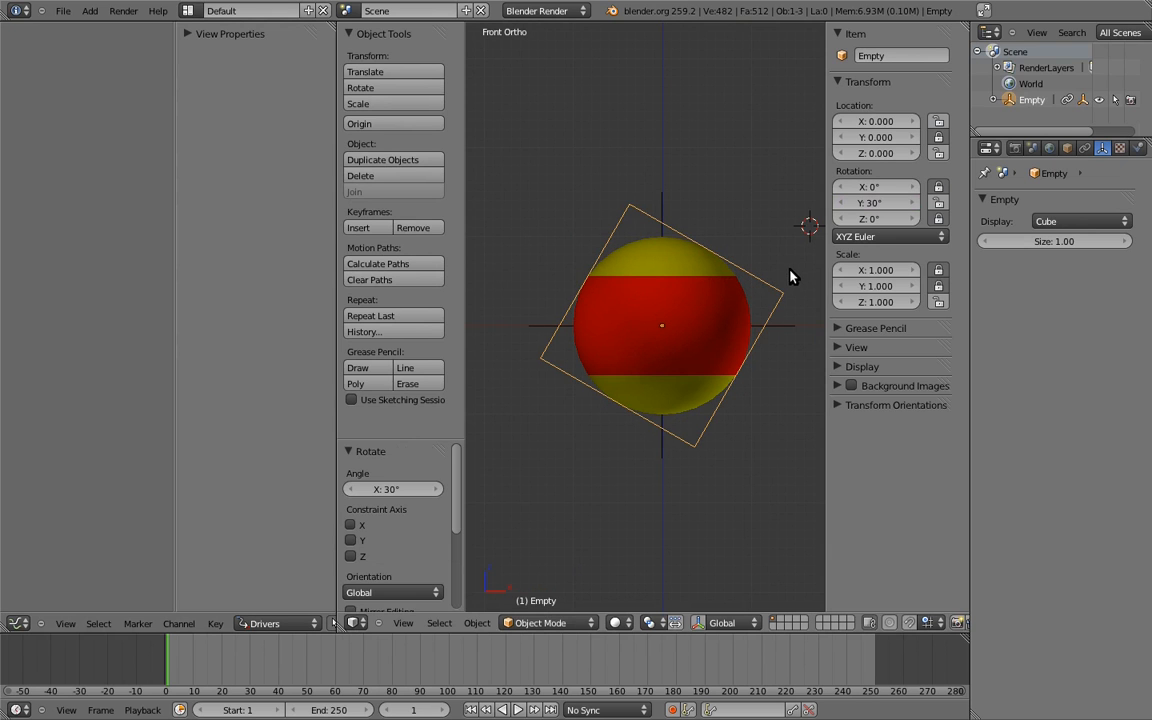
mouse_move(772, 248)
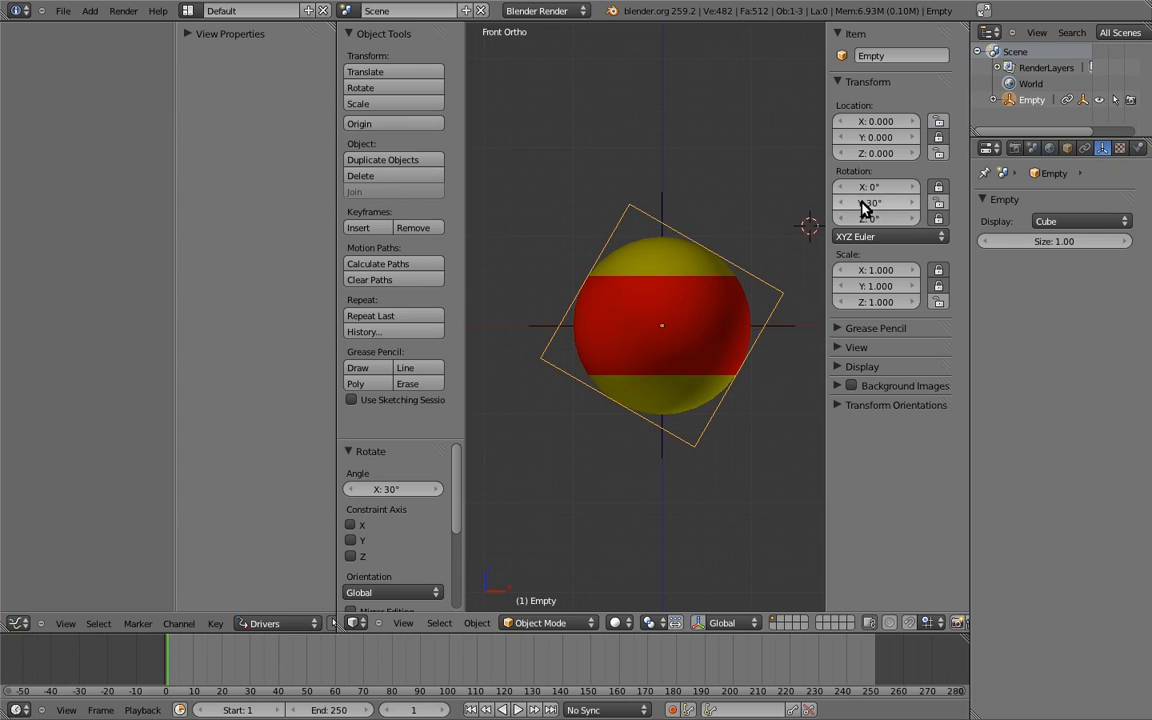
mouse_move(870, 202)
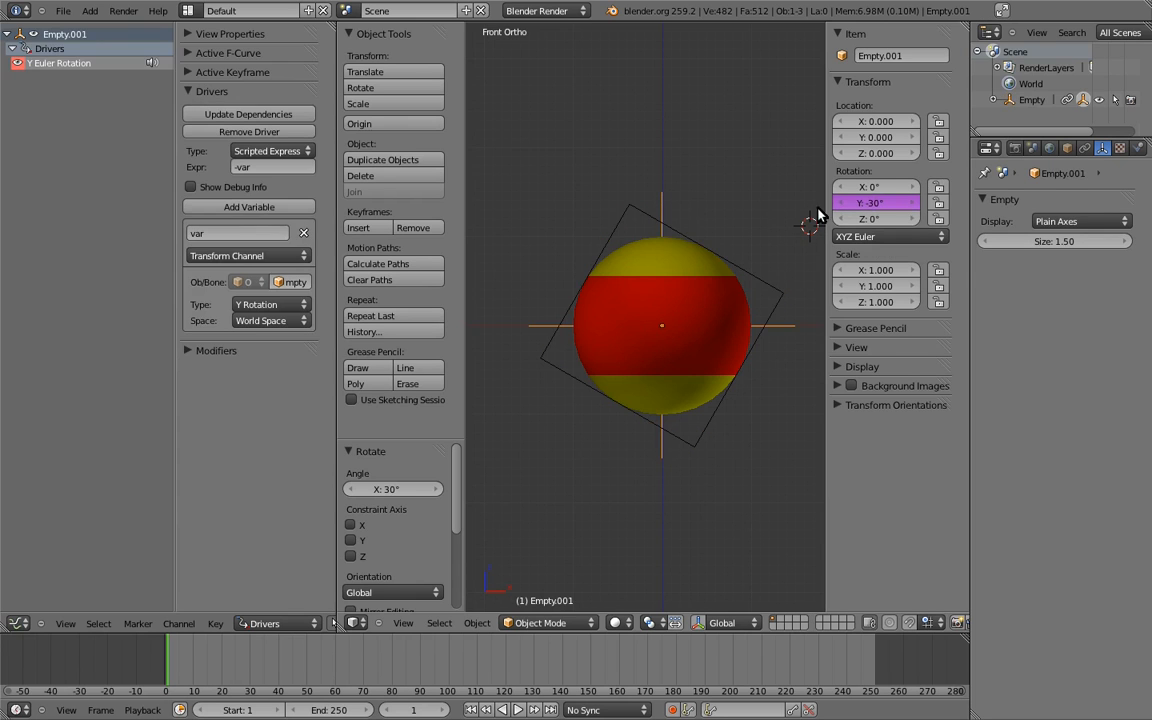
mouse_move(770, 222)
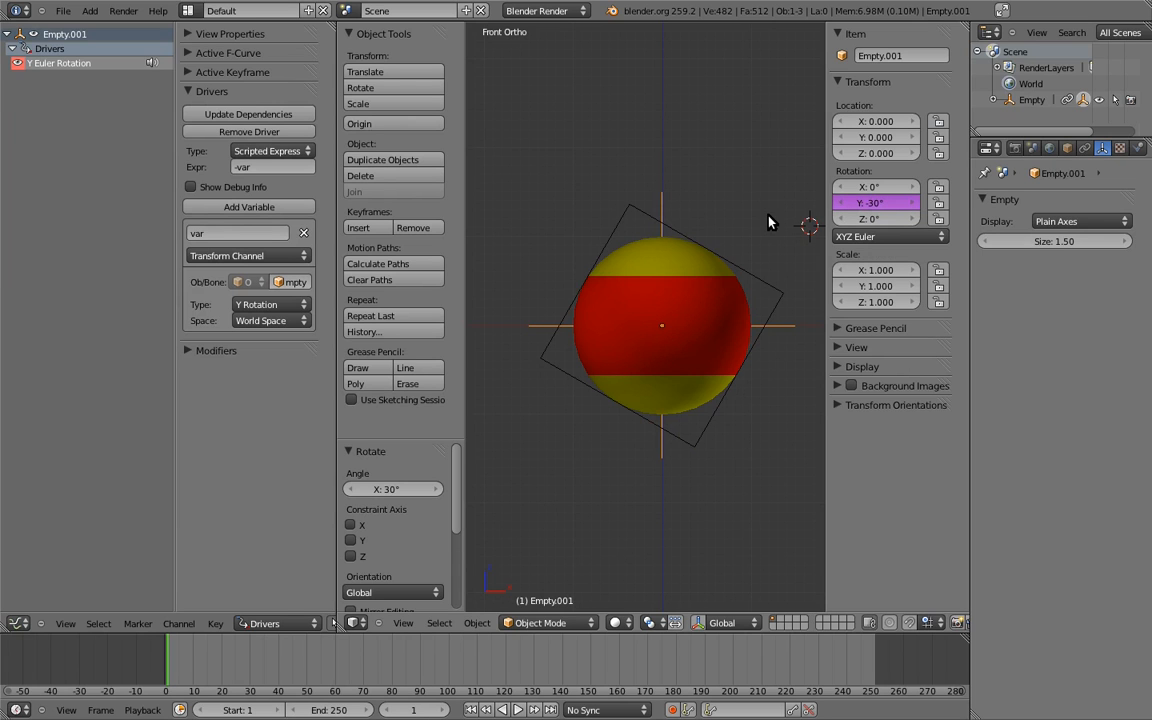
mouse_move(764, 224)
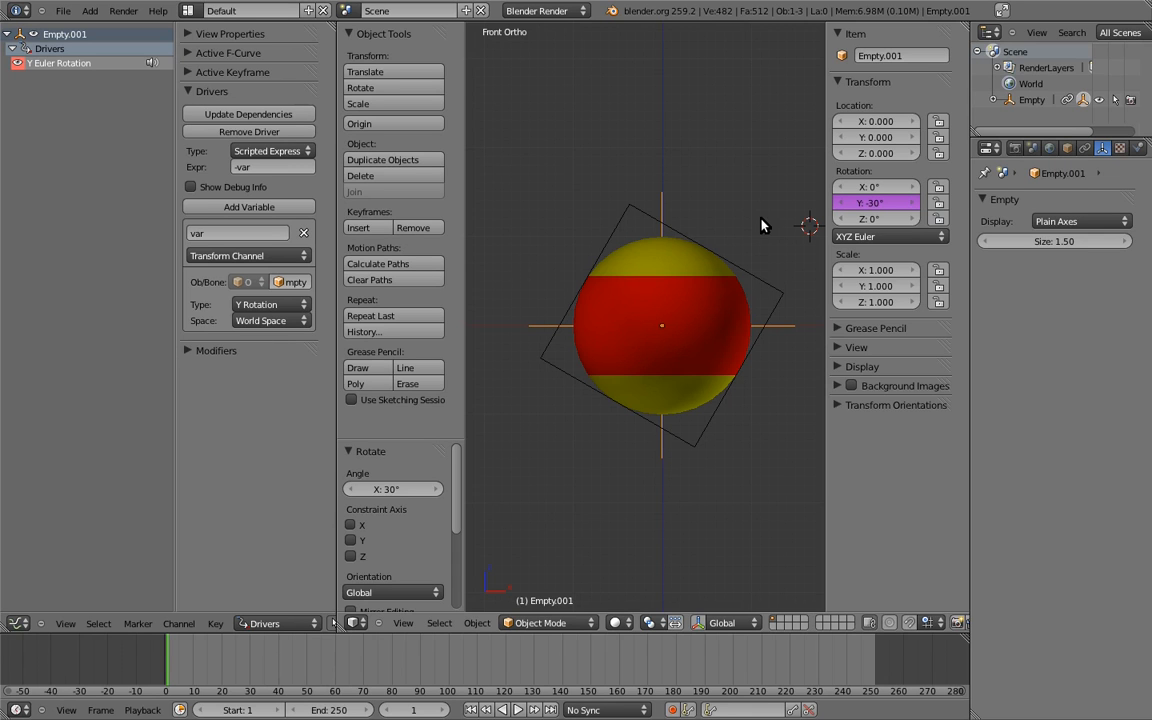
mouse_move(668, 202)
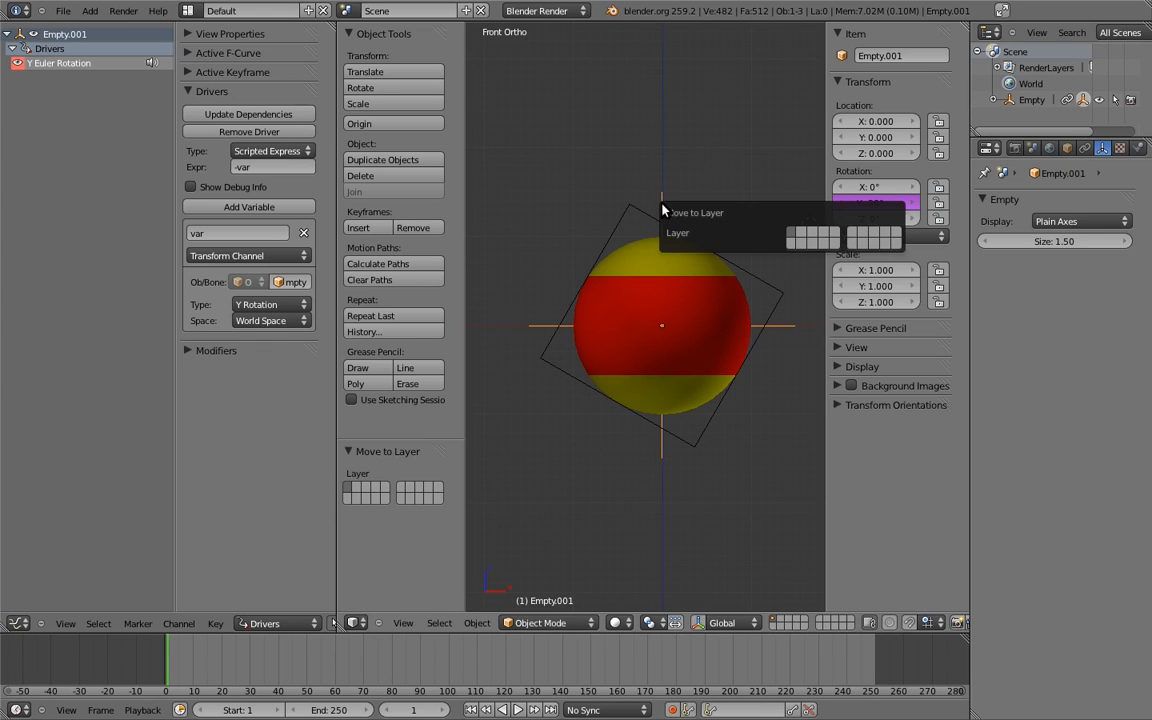
mouse_move(792, 248)
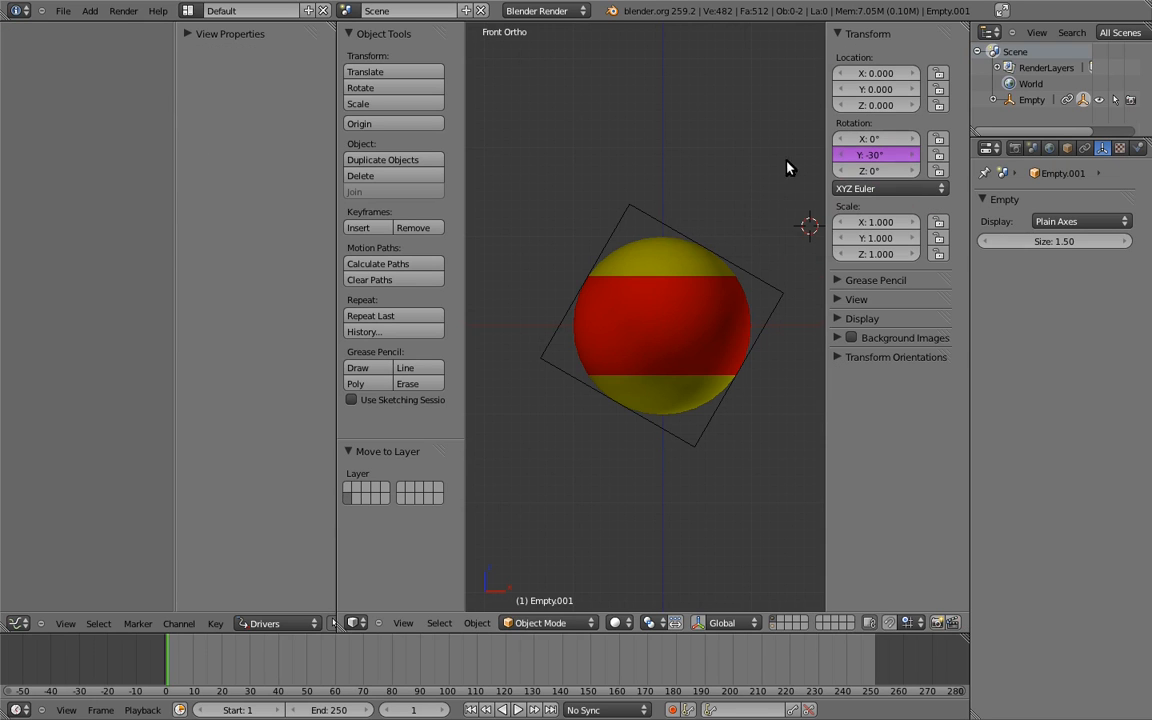
mouse_move(710, 192)
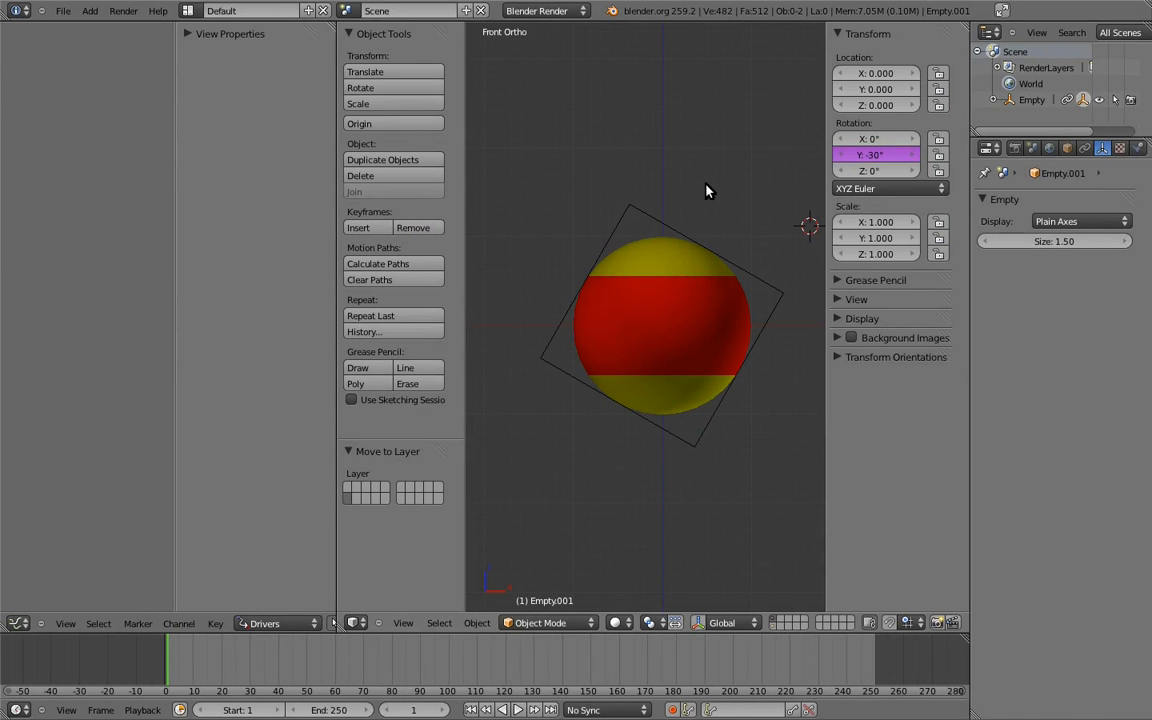
mouse_move(682, 194)
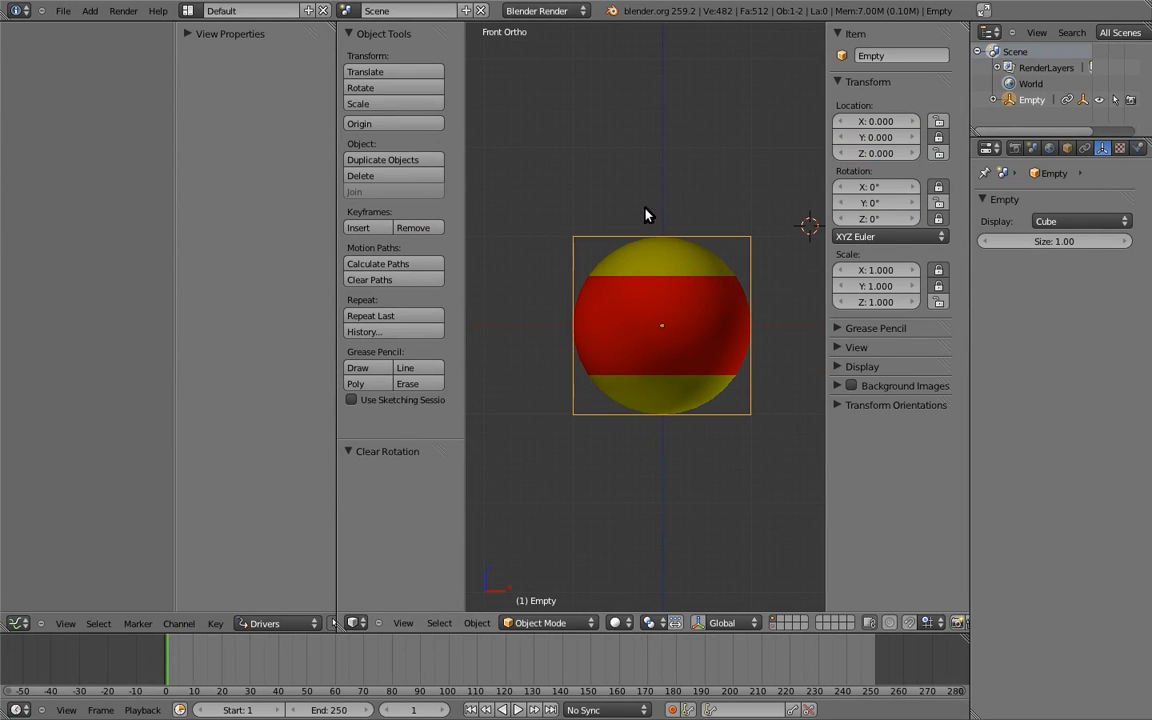
Rename the control Empty to 'main'
click(896, 56)
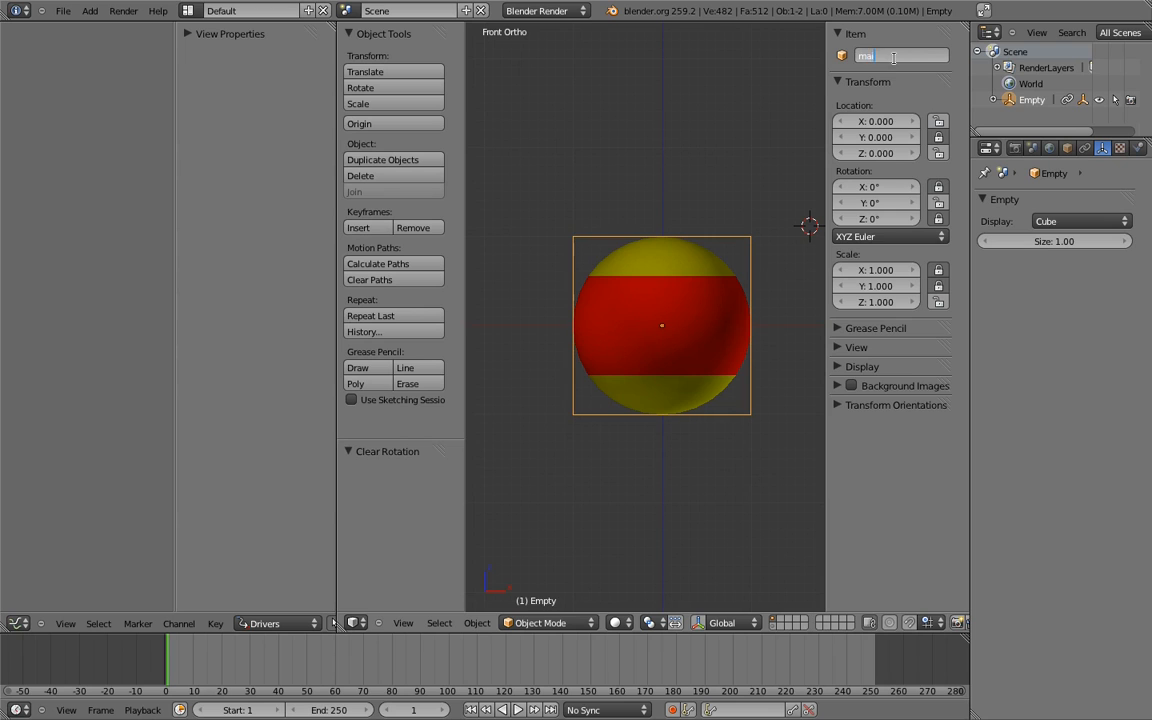
text(main)
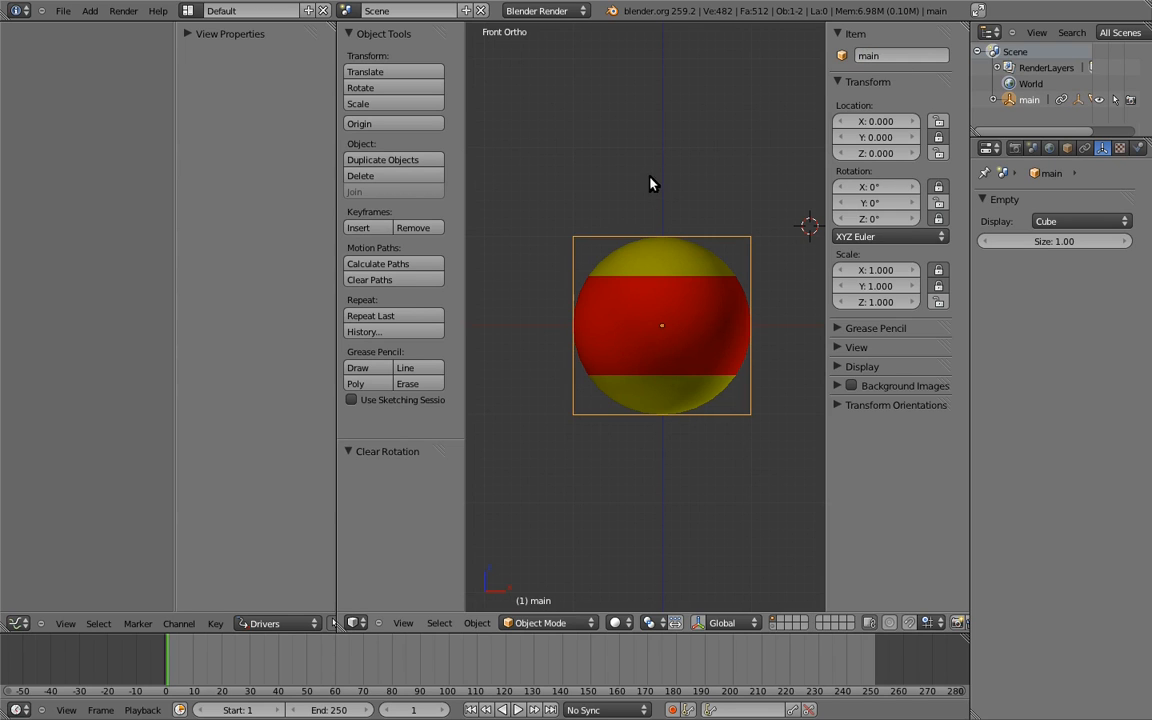
mouse_move(660, 178)
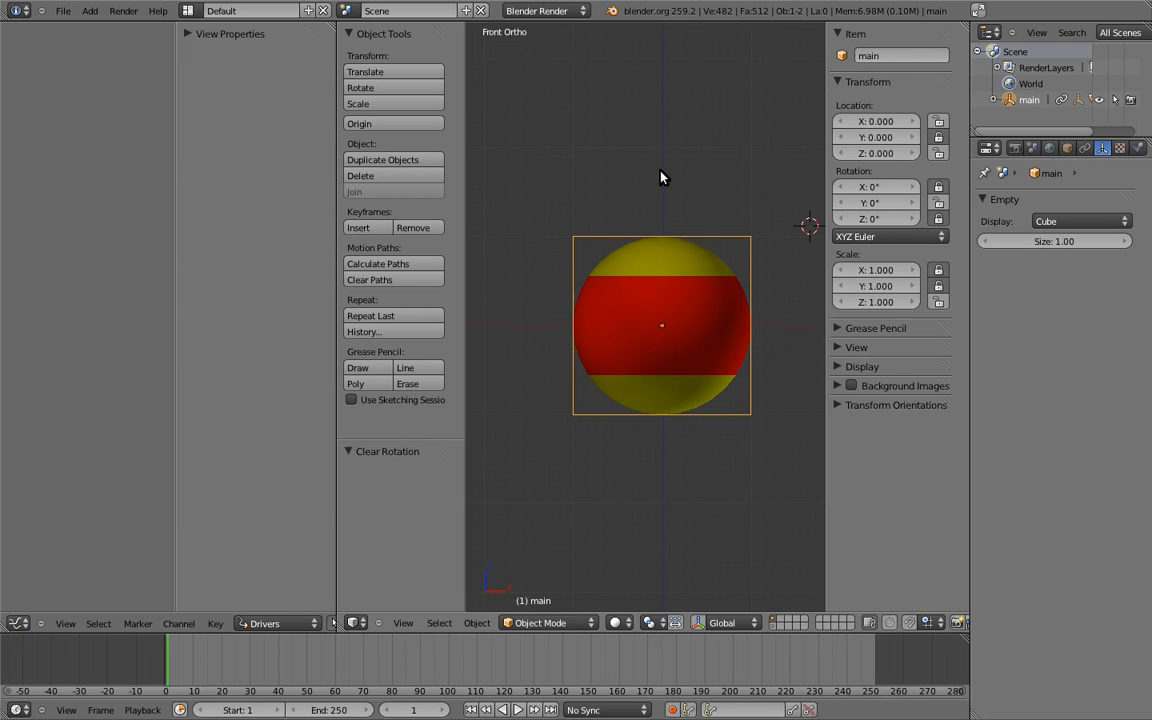